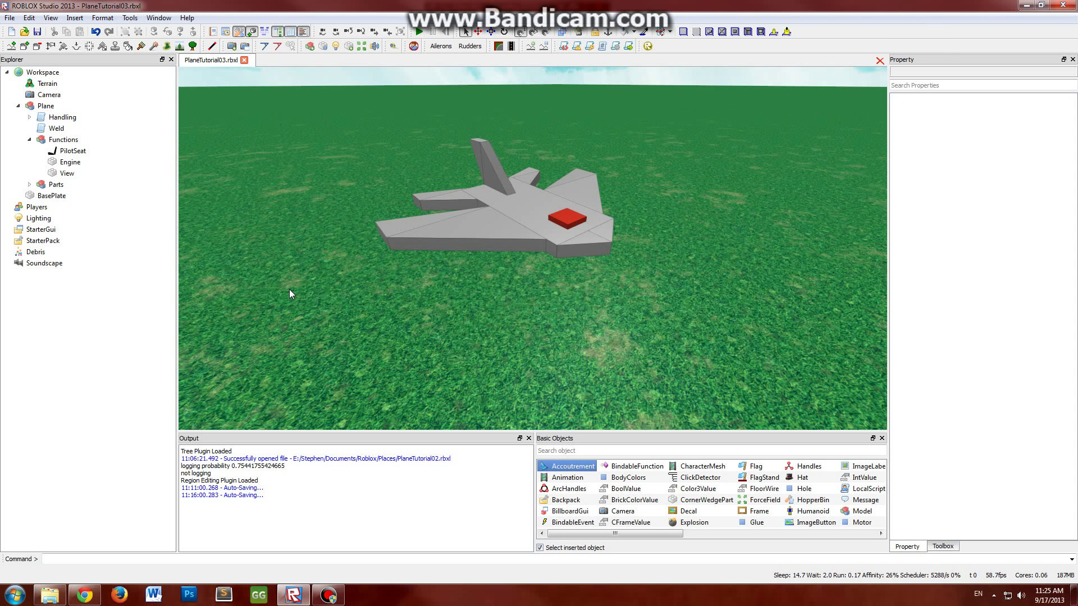
Select the Handling script in Explorer and review its properties
click(62, 117)
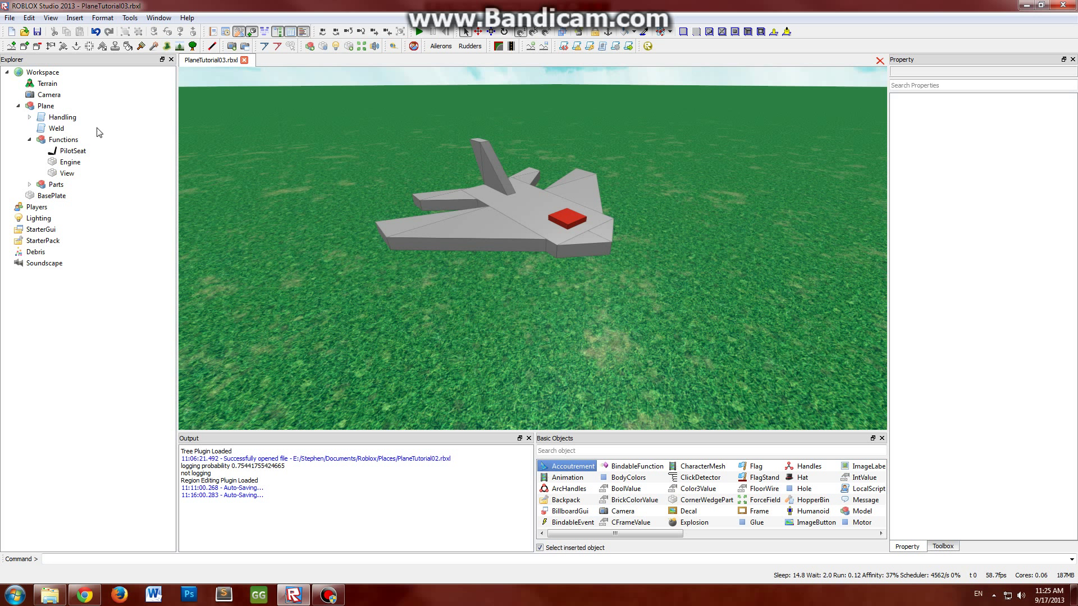
click(63, 139)
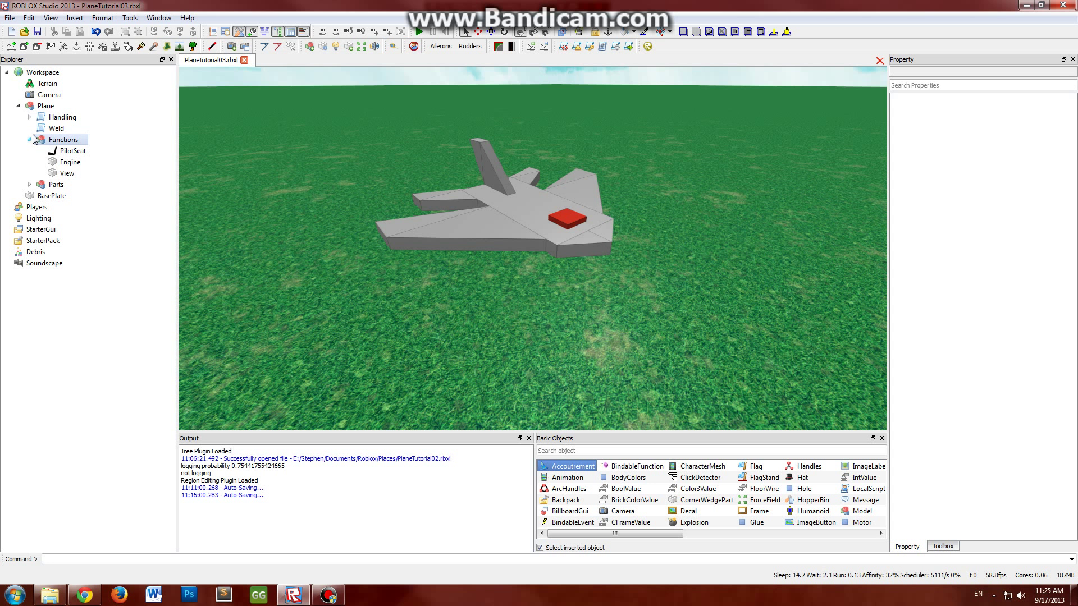
click(29, 117)
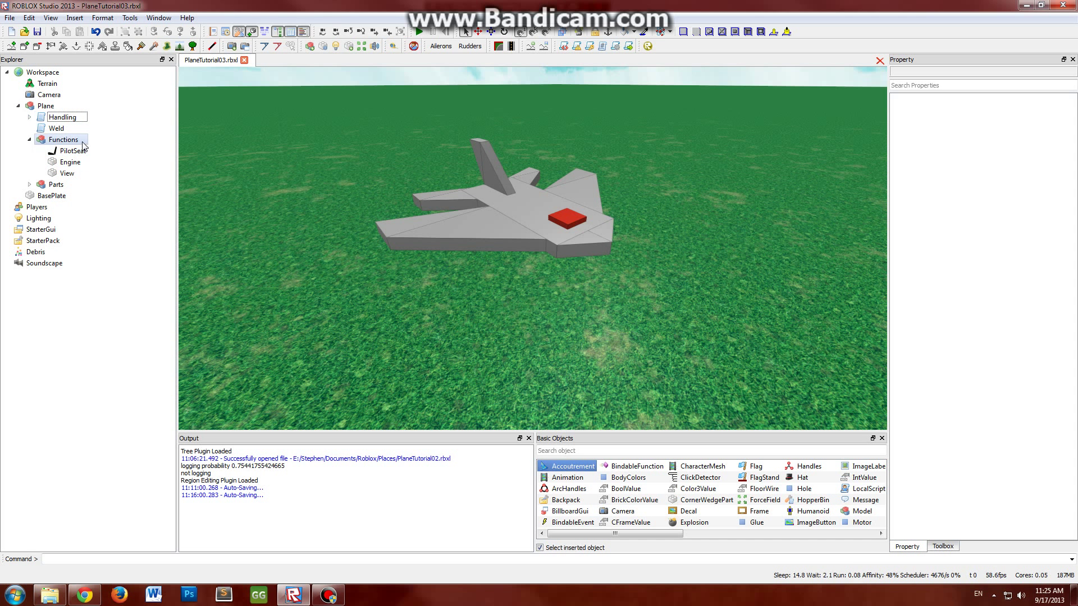
click(62, 116)
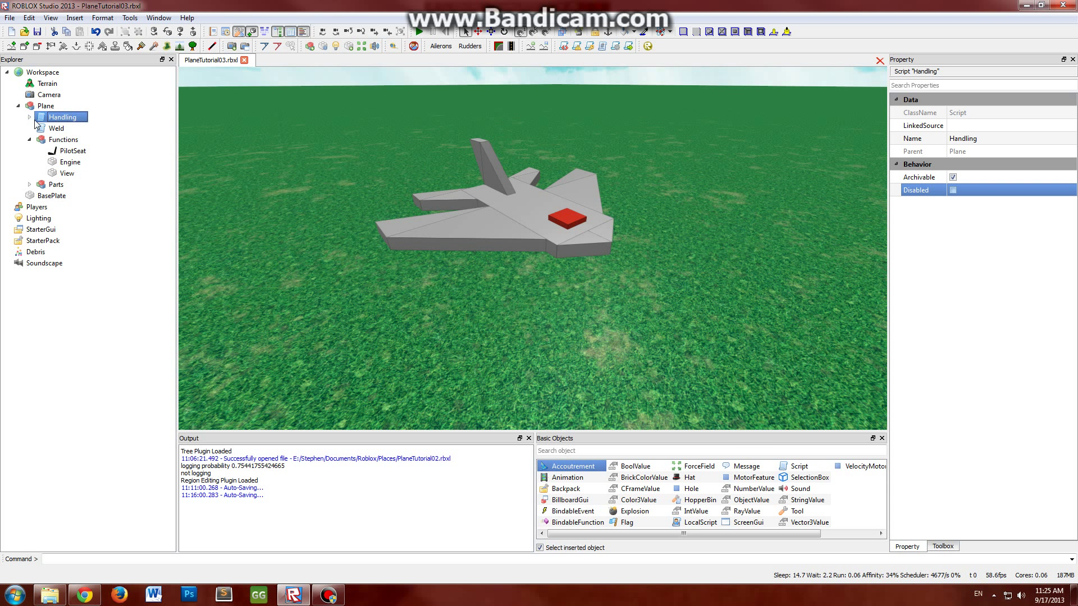
click(45, 106)
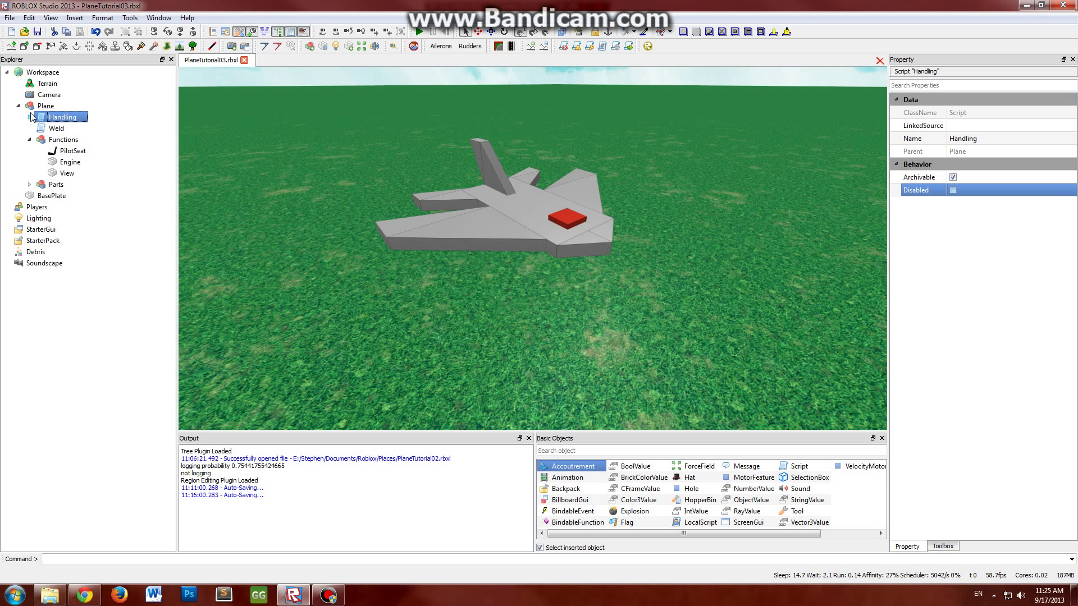
mouse_move(27, 121)
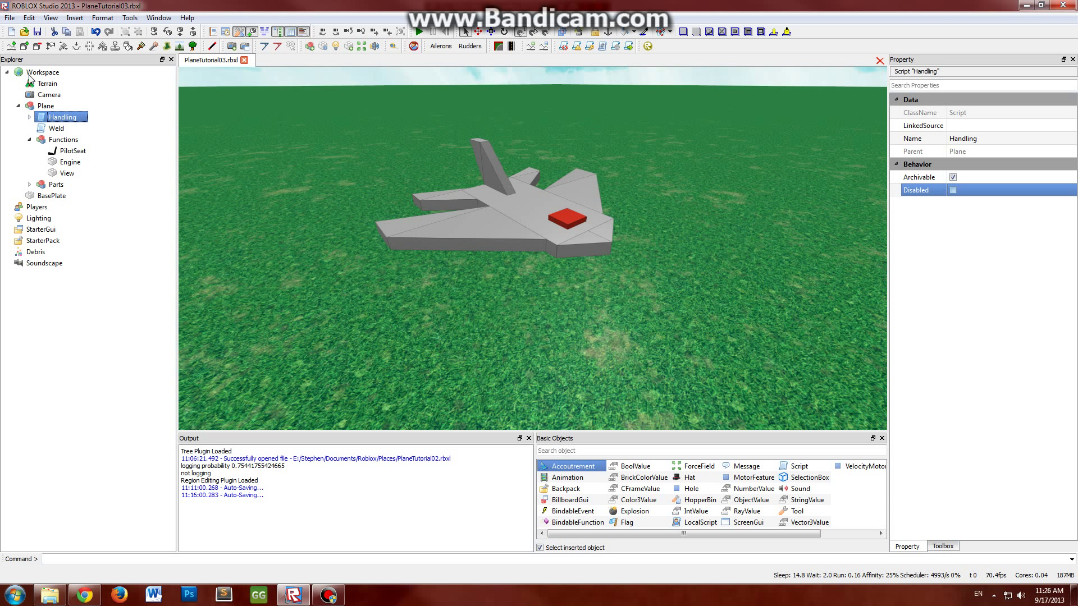
mouse_move(28, 123)
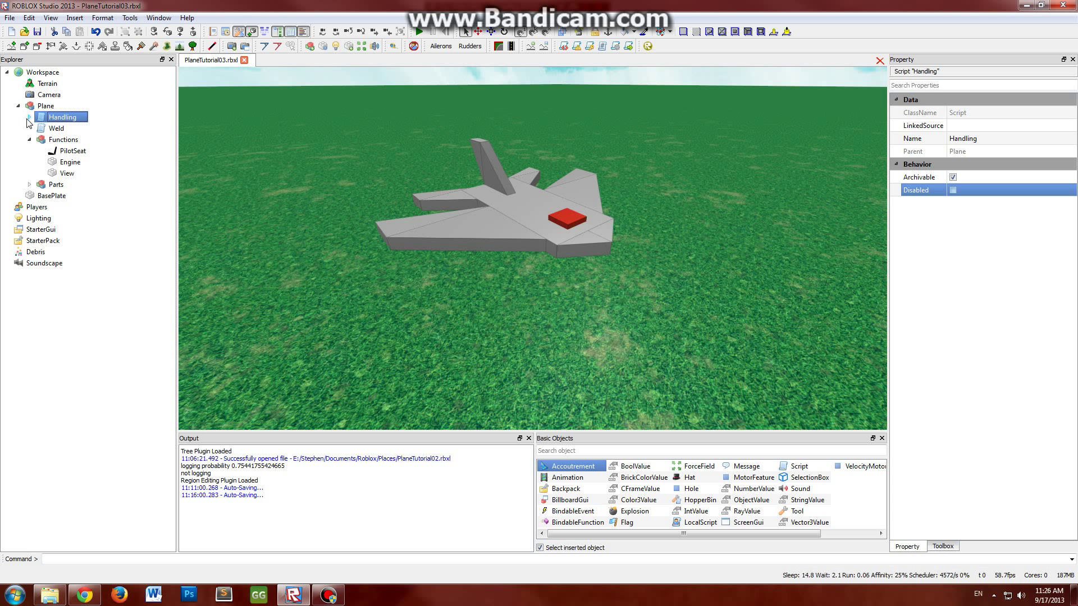
Expand Handling to reveal the Controller LocalScript and confirm its Disabled property is checked
click(30, 115)
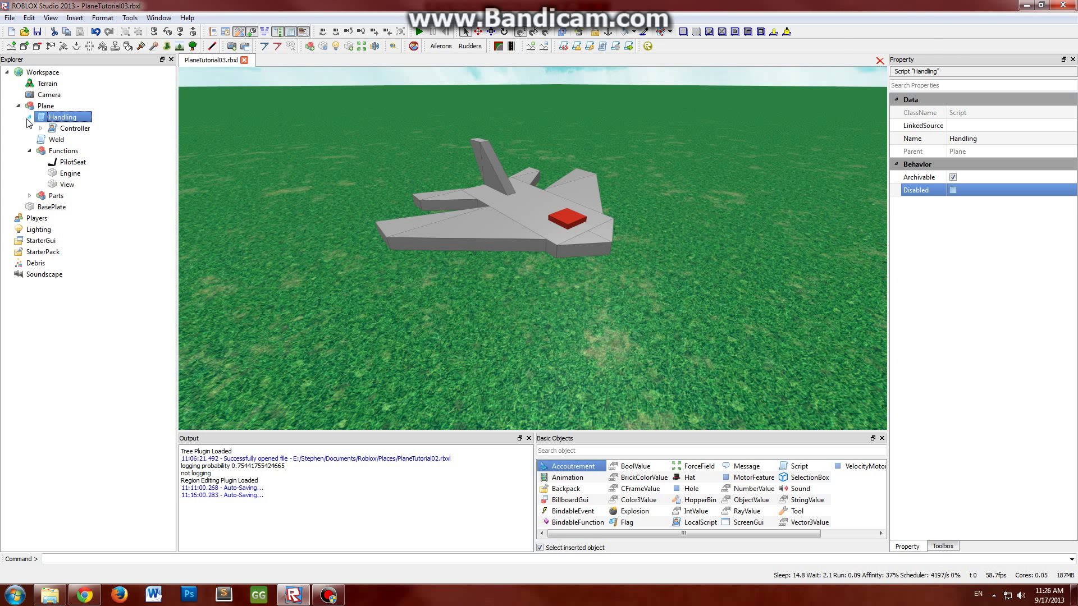
click(74, 128)
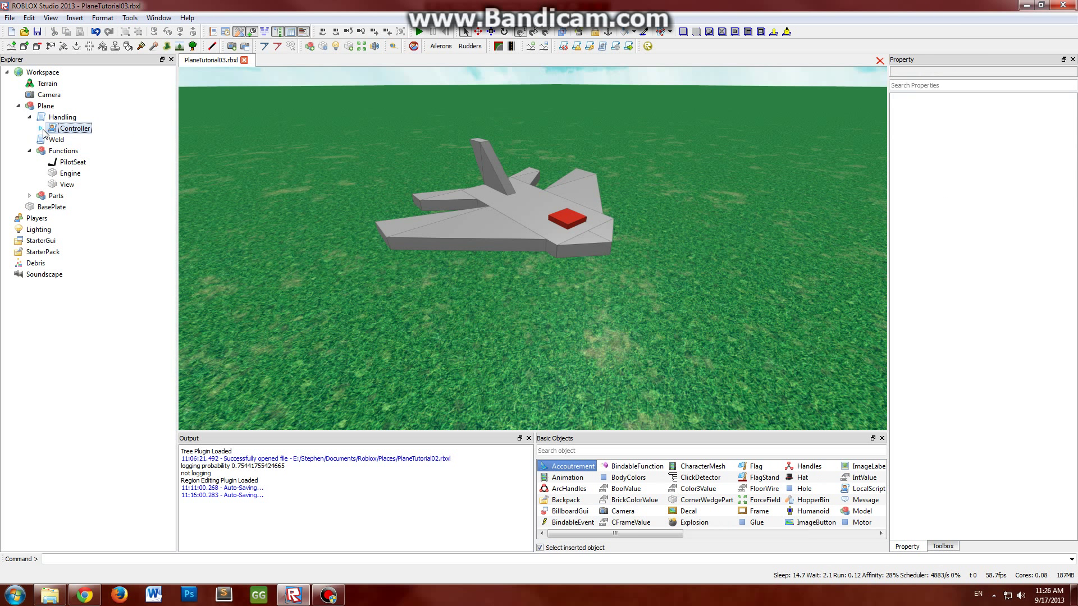
click(63, 116)
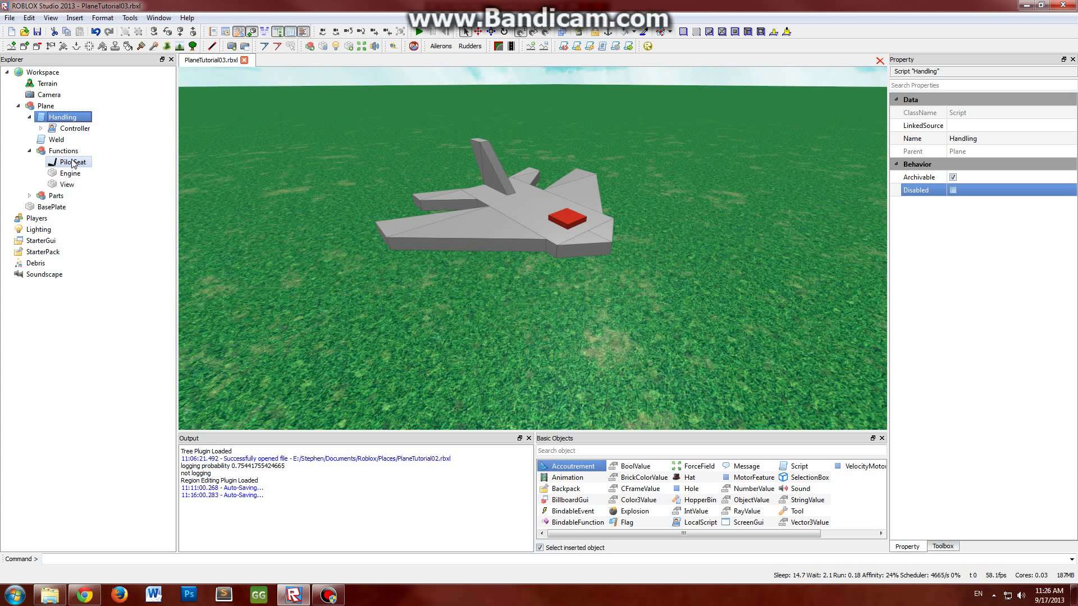
mouse_move(100, 164)
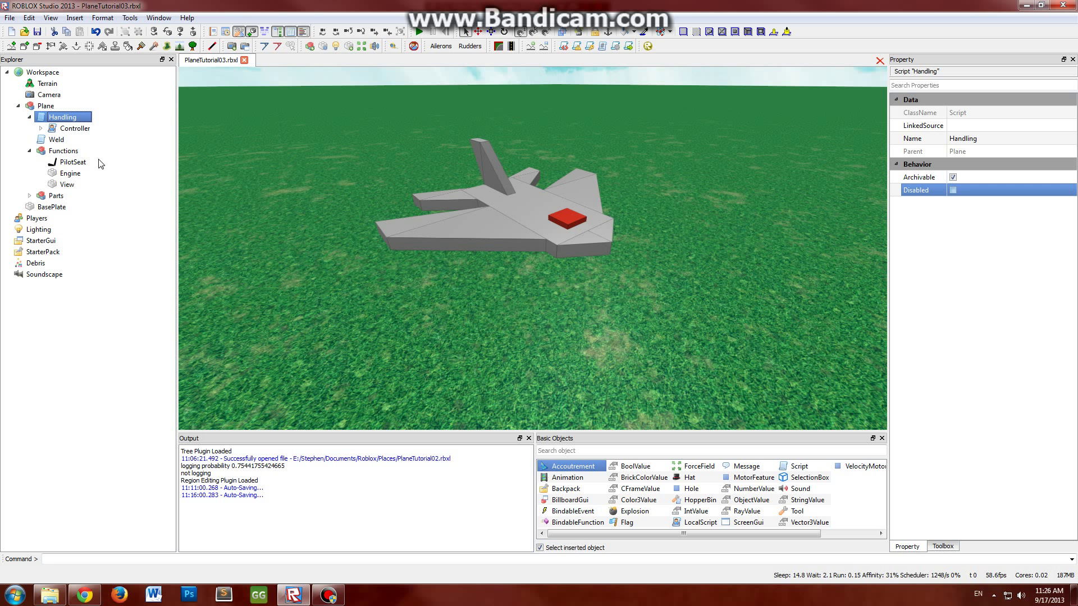
click(74, 128)
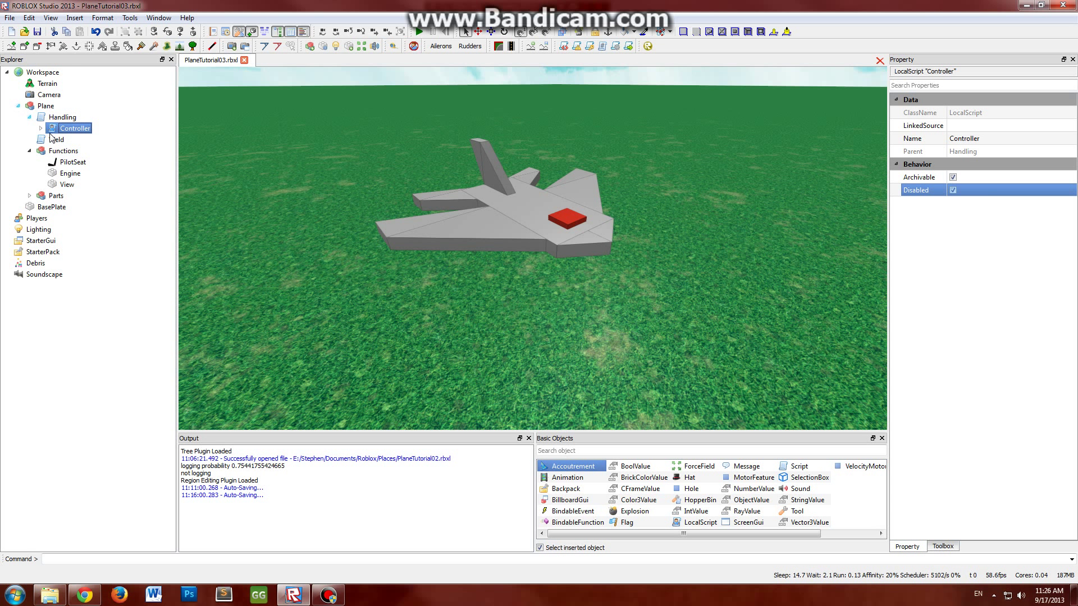
Expand Controller to reveal its Plane ObjectValue and RequestRemoval BoolValue and review their properties
click(30, 128)
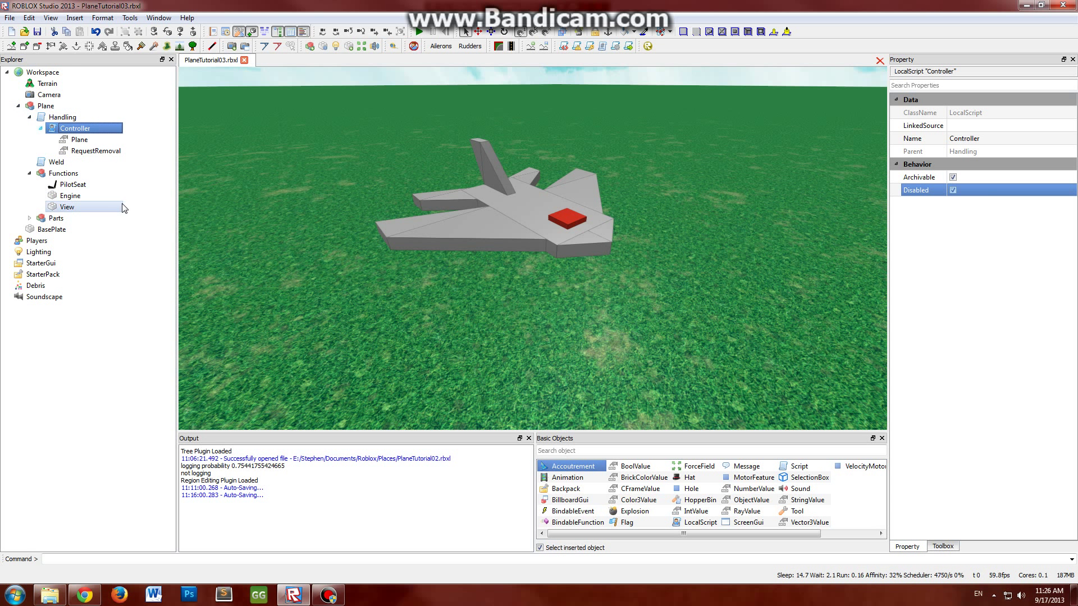
click(79, 140)
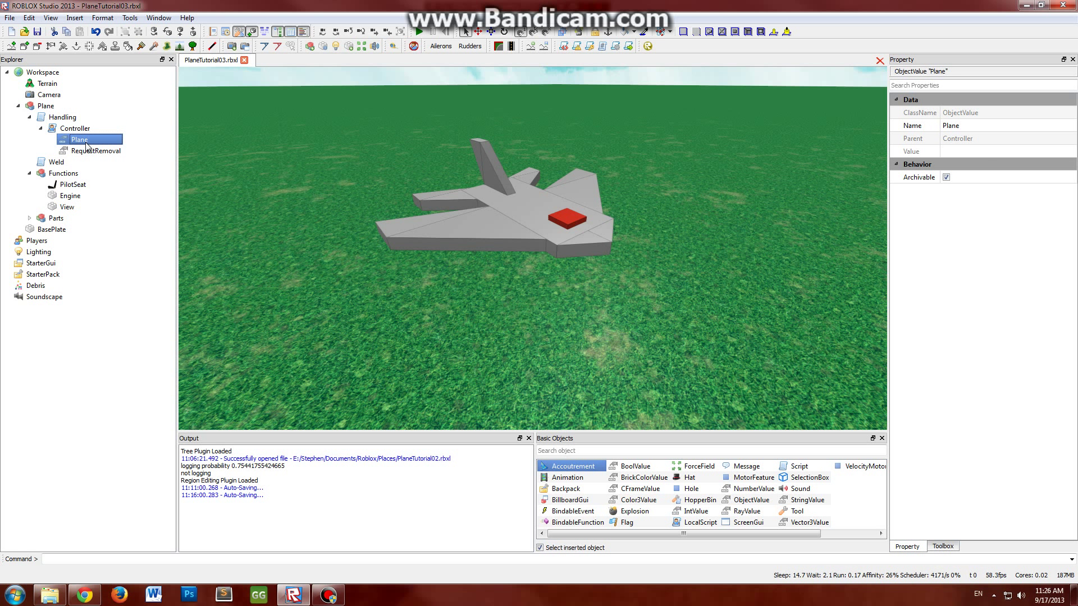
click(75, 128)
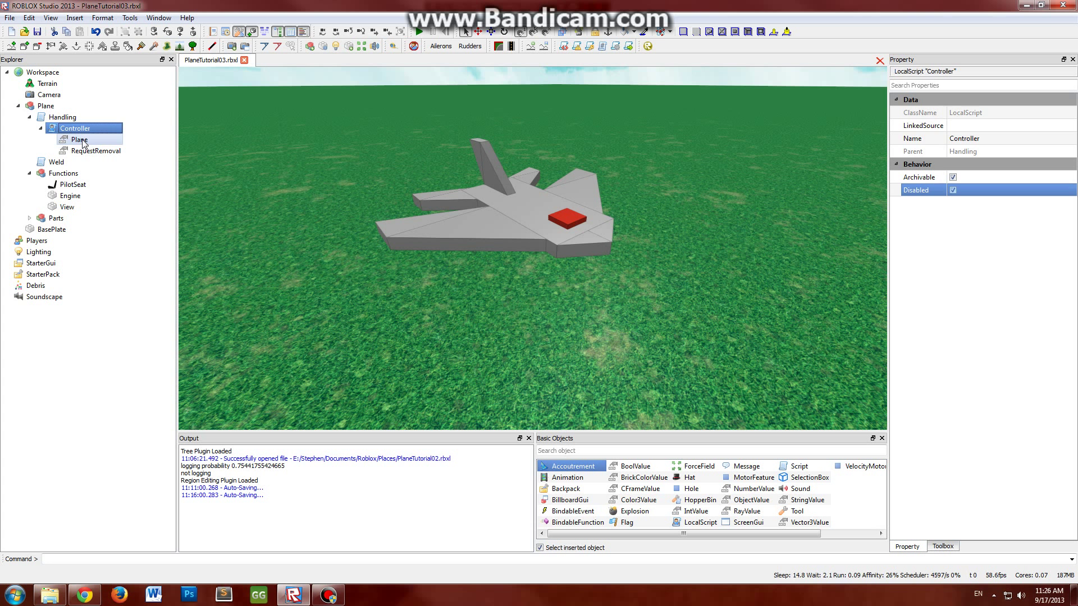
click(78, 140)
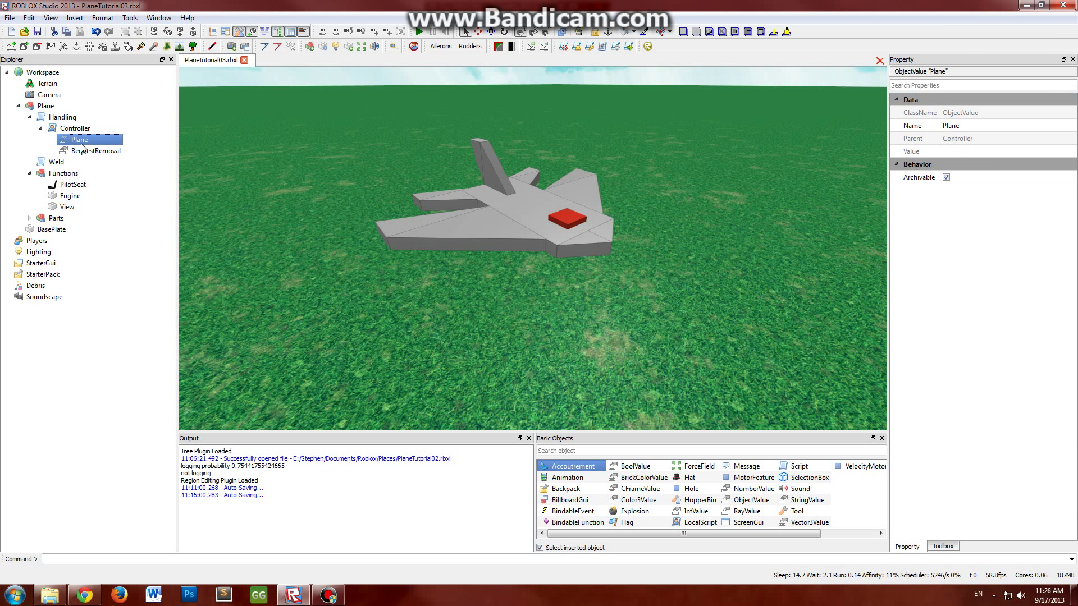
click(96, 149)
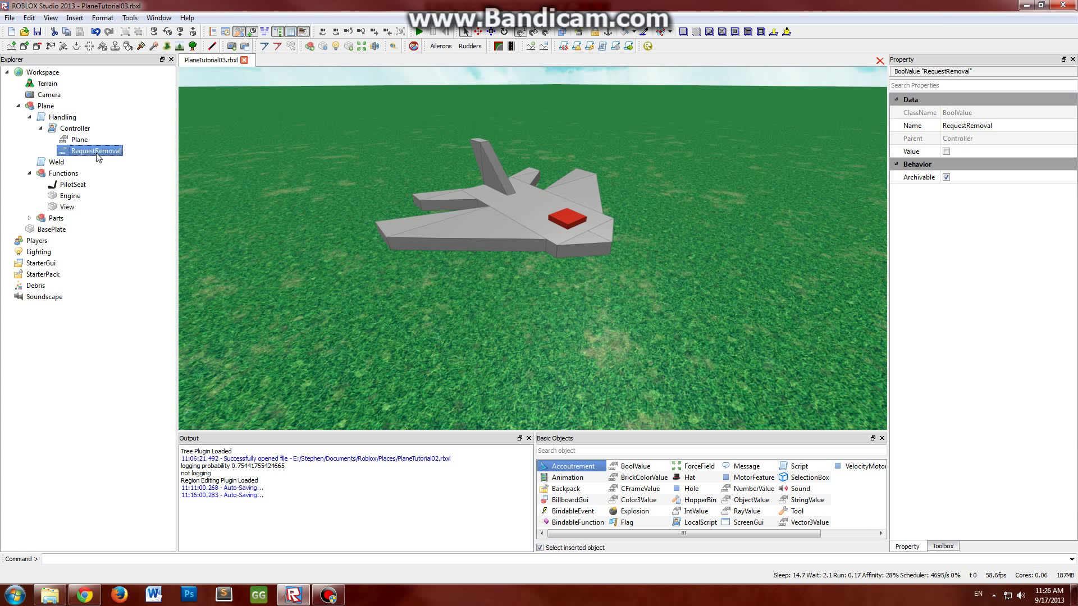
mouse_move(328, 128)
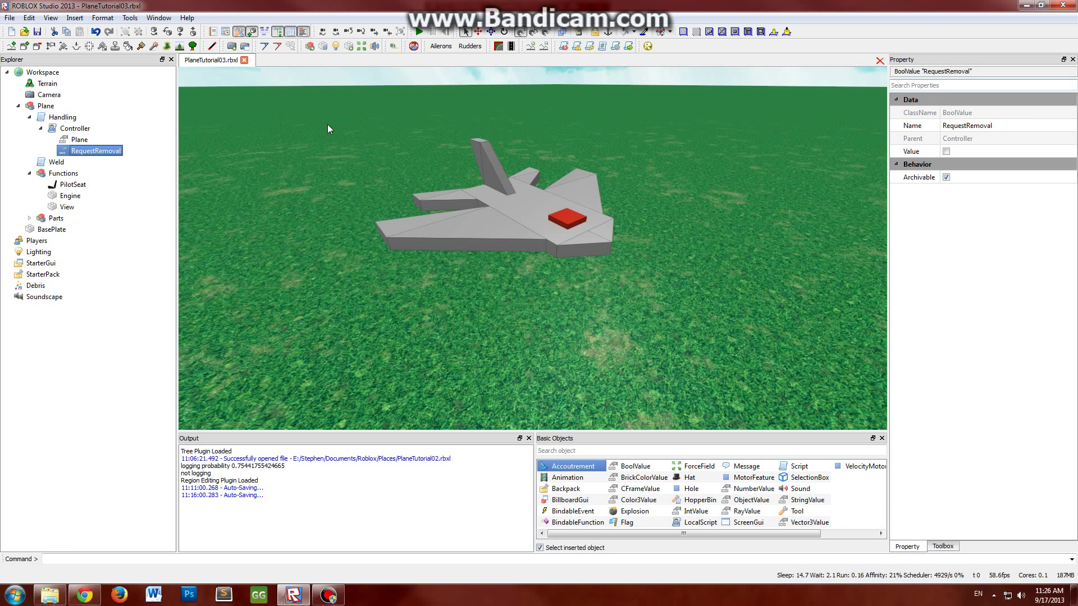
Confirm RequestRemoval's value is unchecked, then return to the Handling script's properties
click(80, 139)
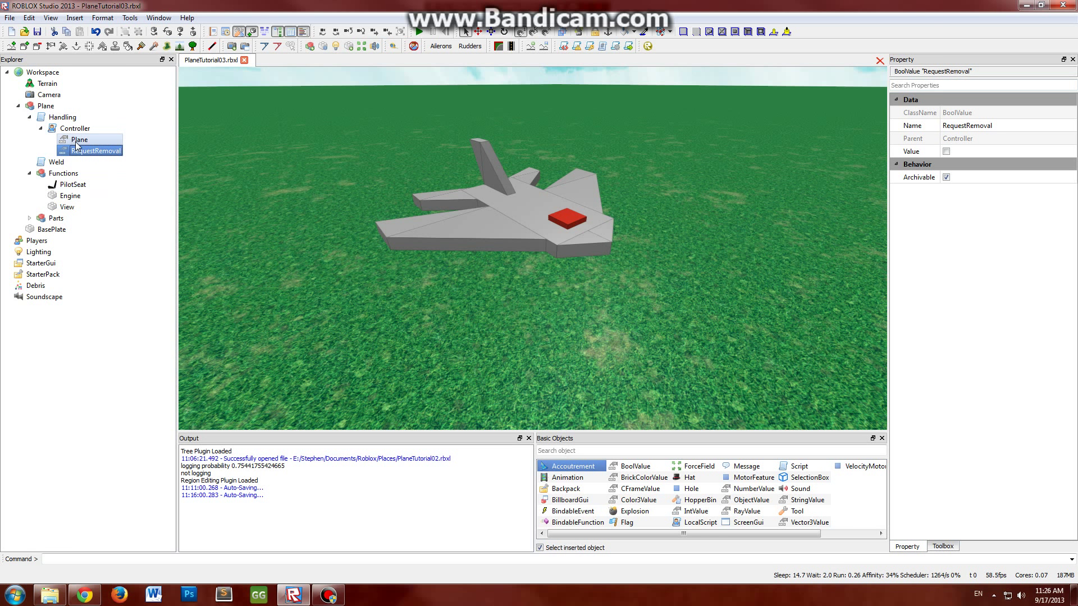
click(61, 117)
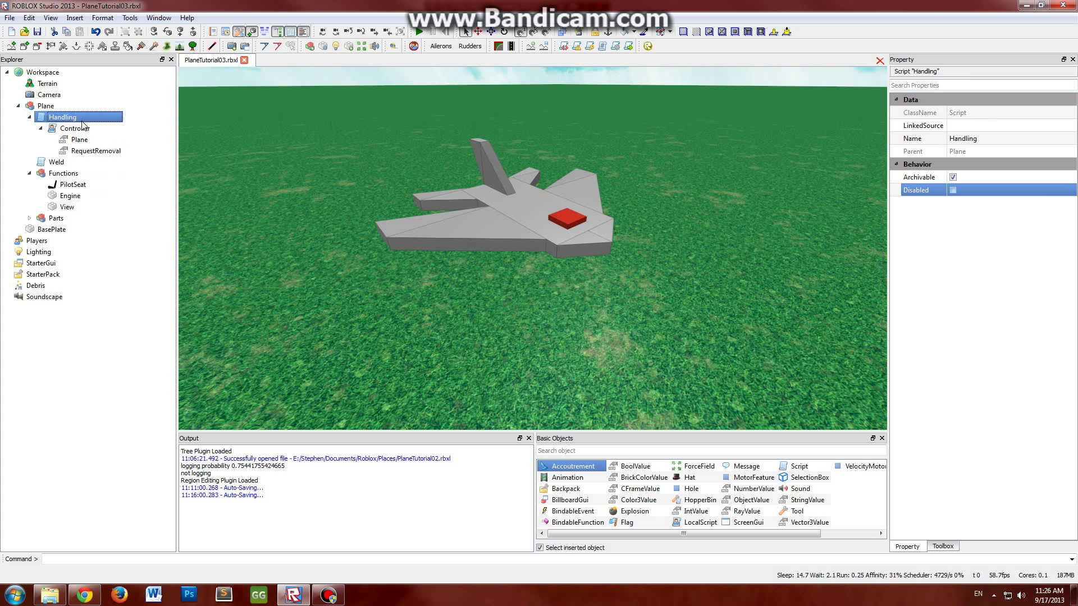
click(98, 150)
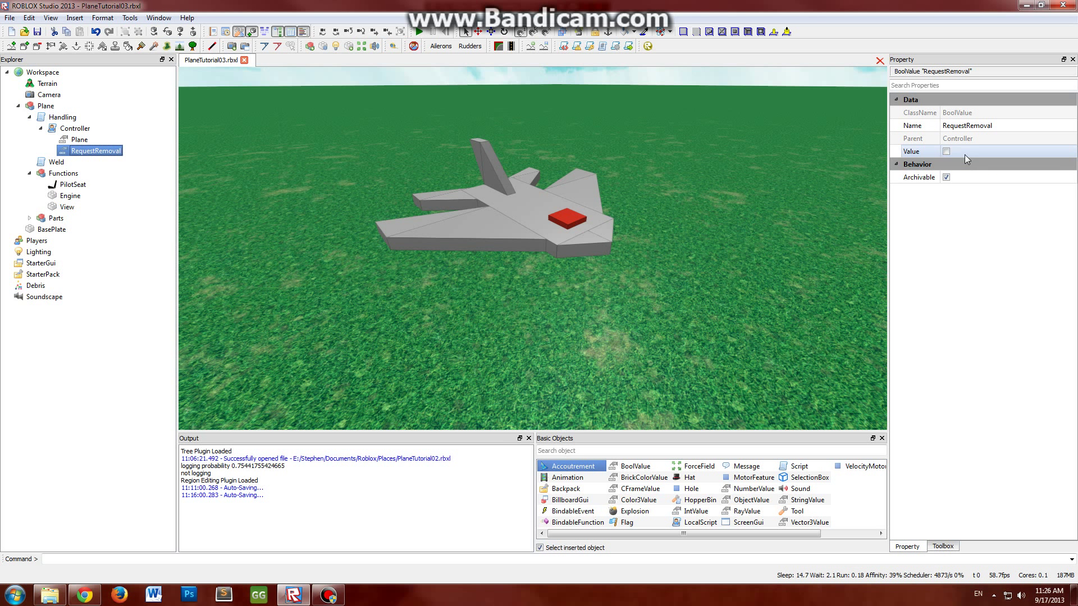
click(78, 128)
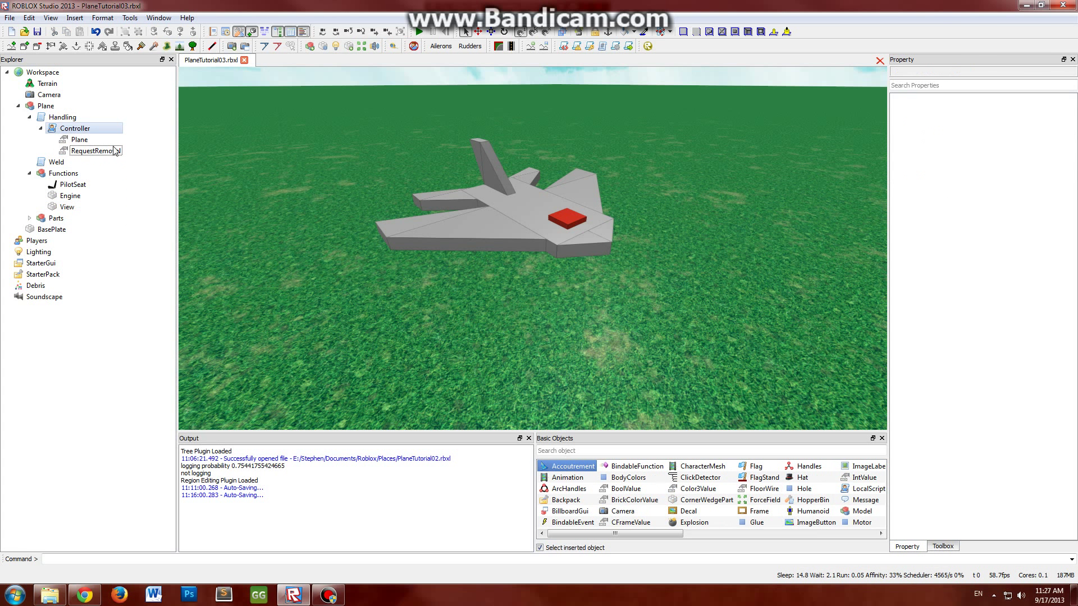
click(62, 117)
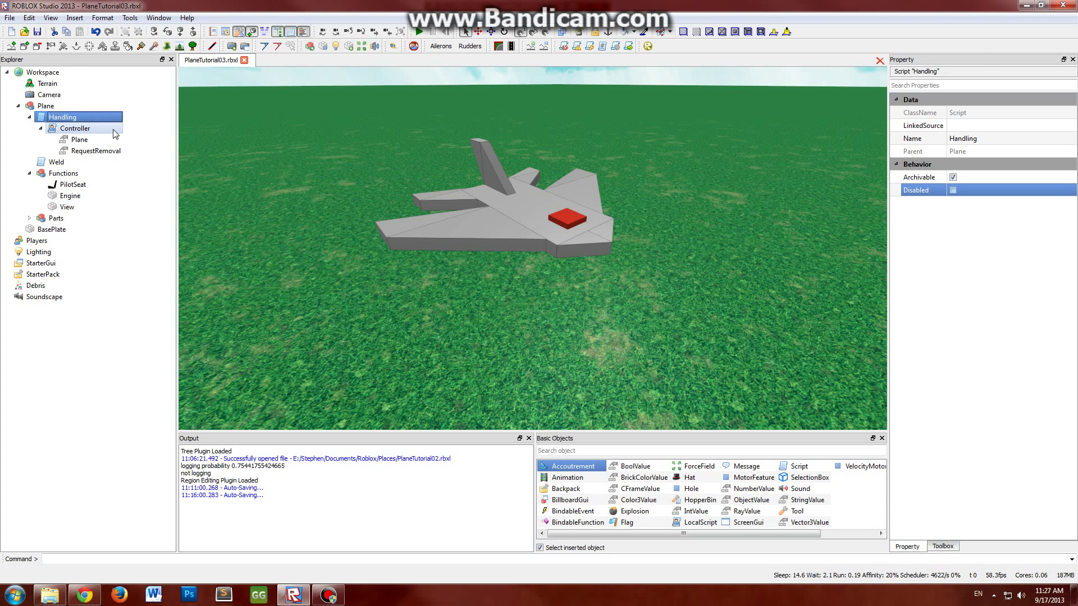
click(62, 117)
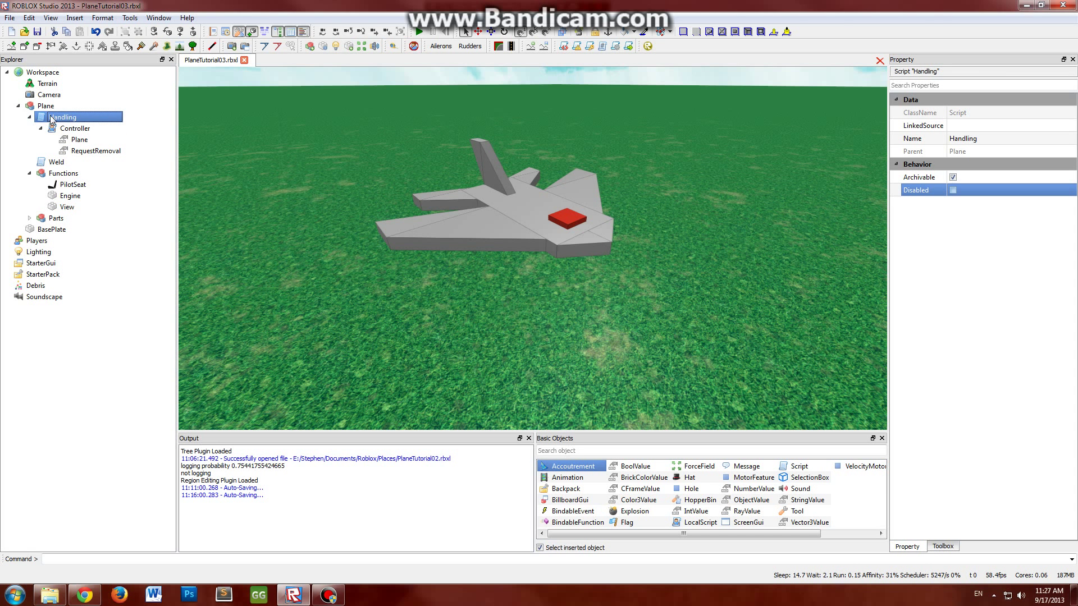
double_click(63, 115)
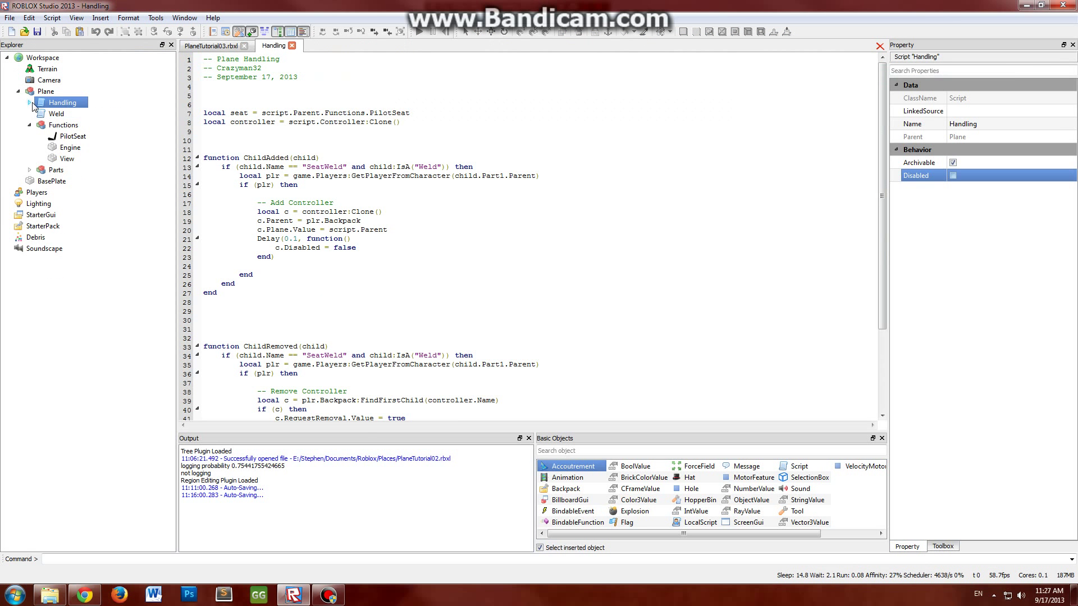
click(29, 102)
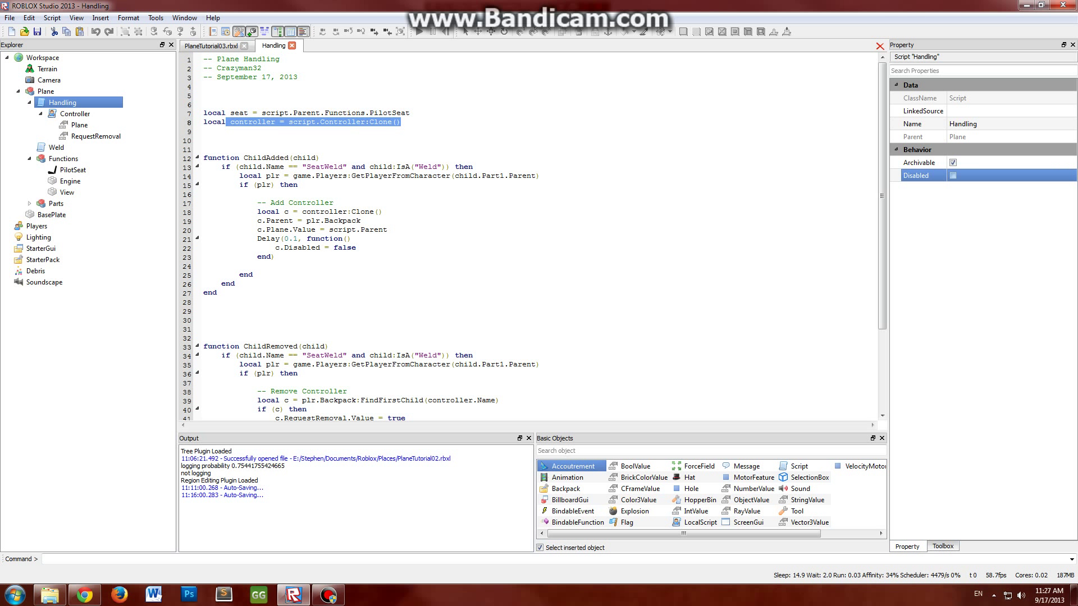
click(76, 113)
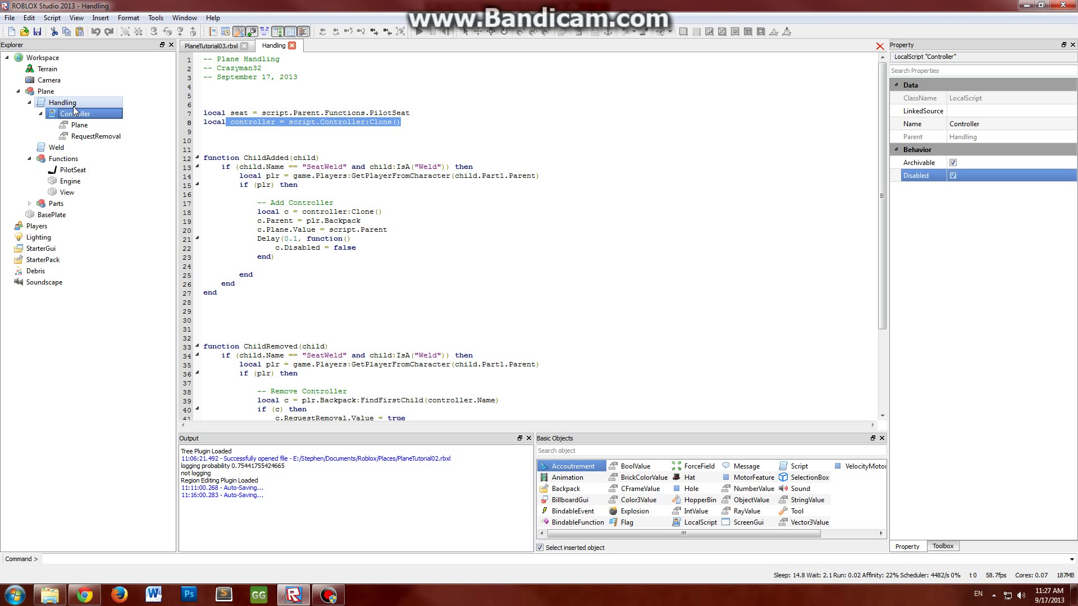
click(63, 102)
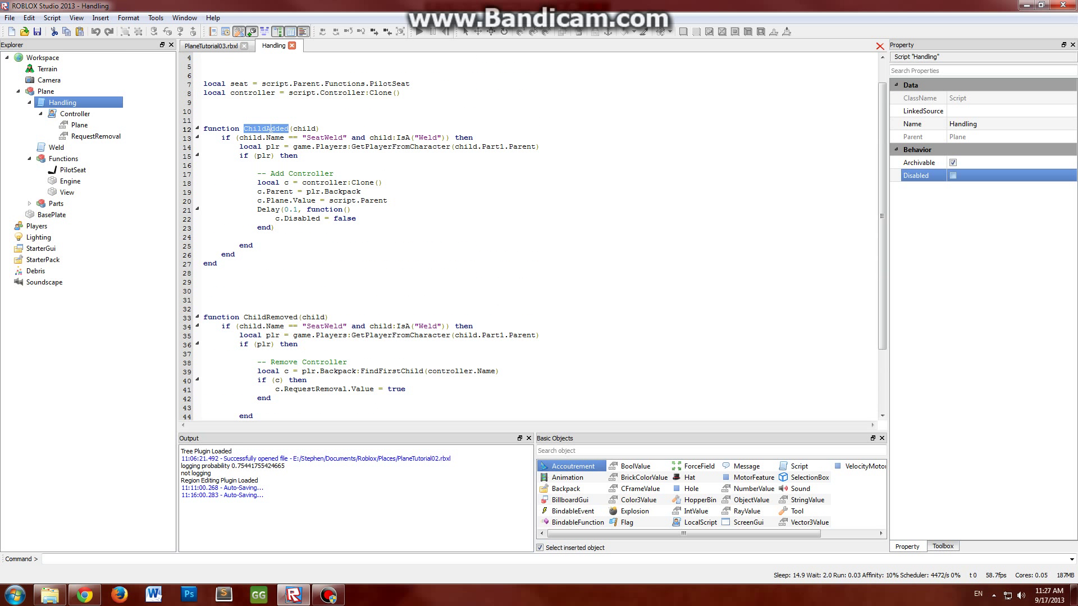
scroll(down, 3)
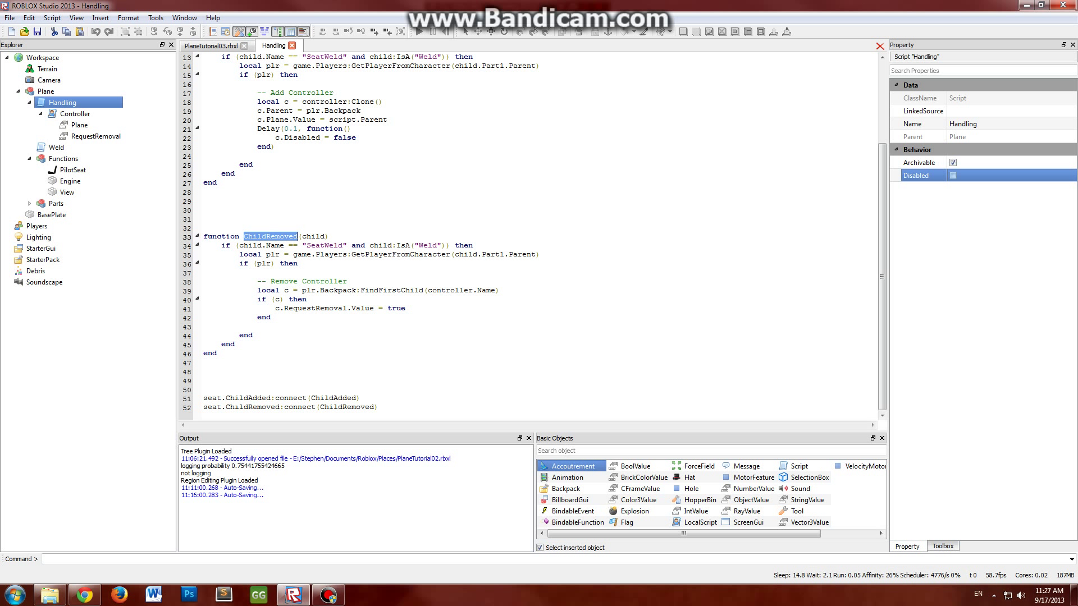
double_click(248, 398)
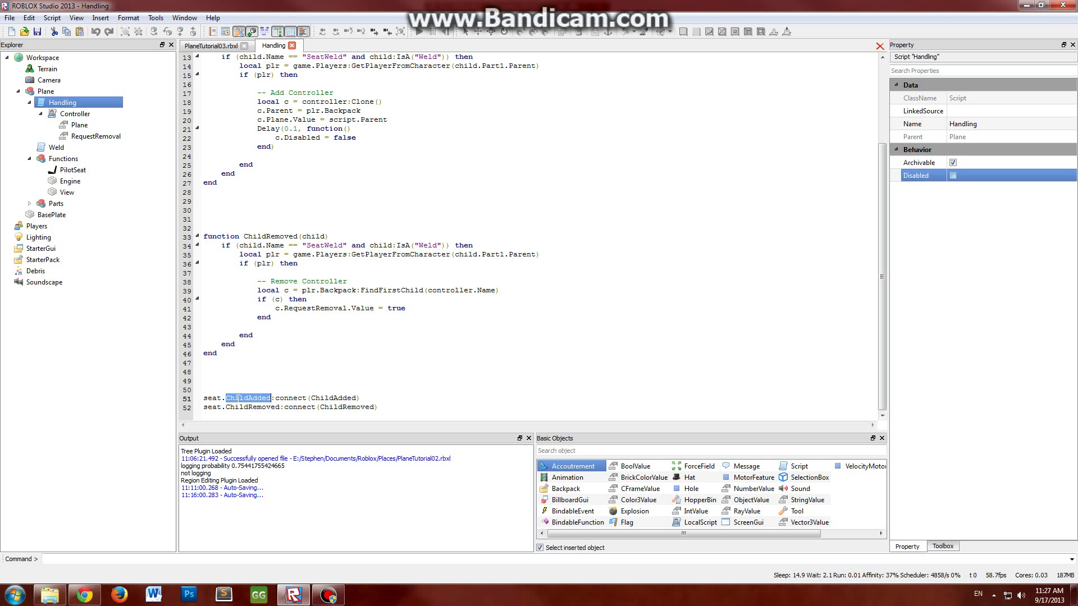
click(280, 397)
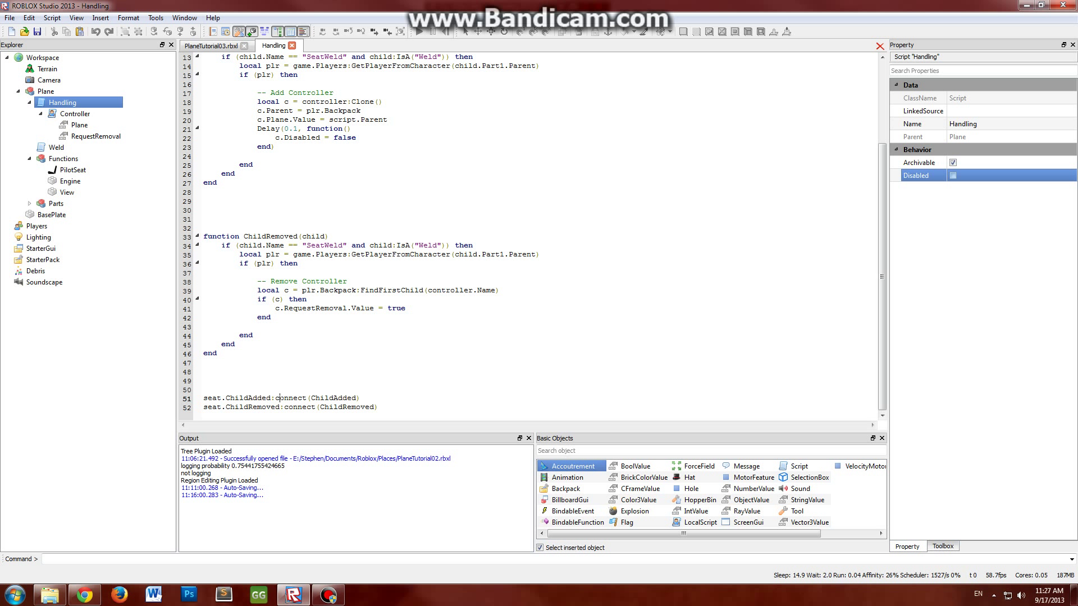
double_click(333, 398)
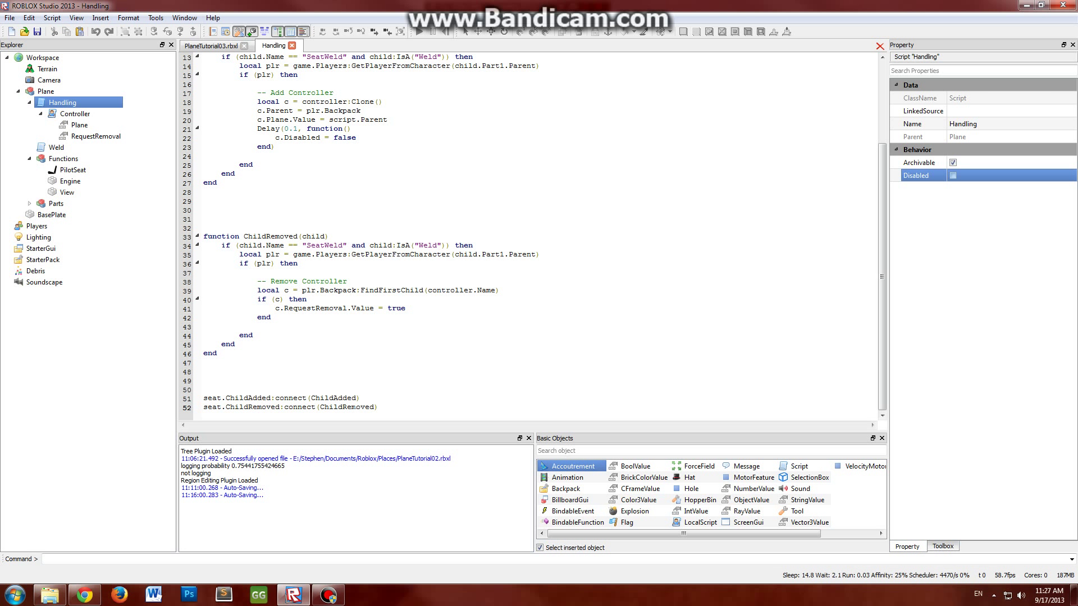
double_click(252, 406)
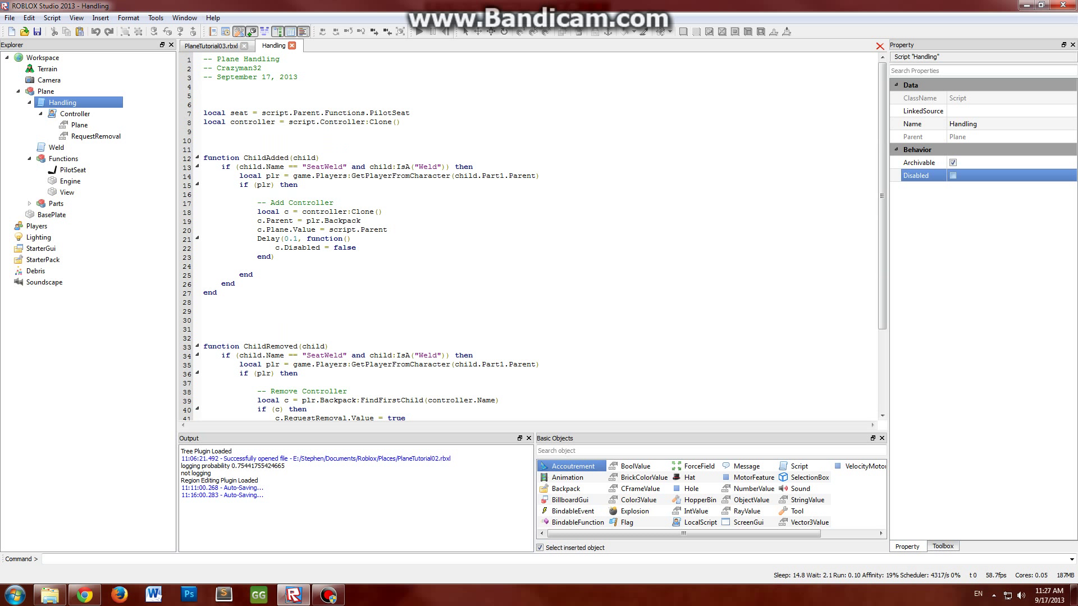
click(72, 169)
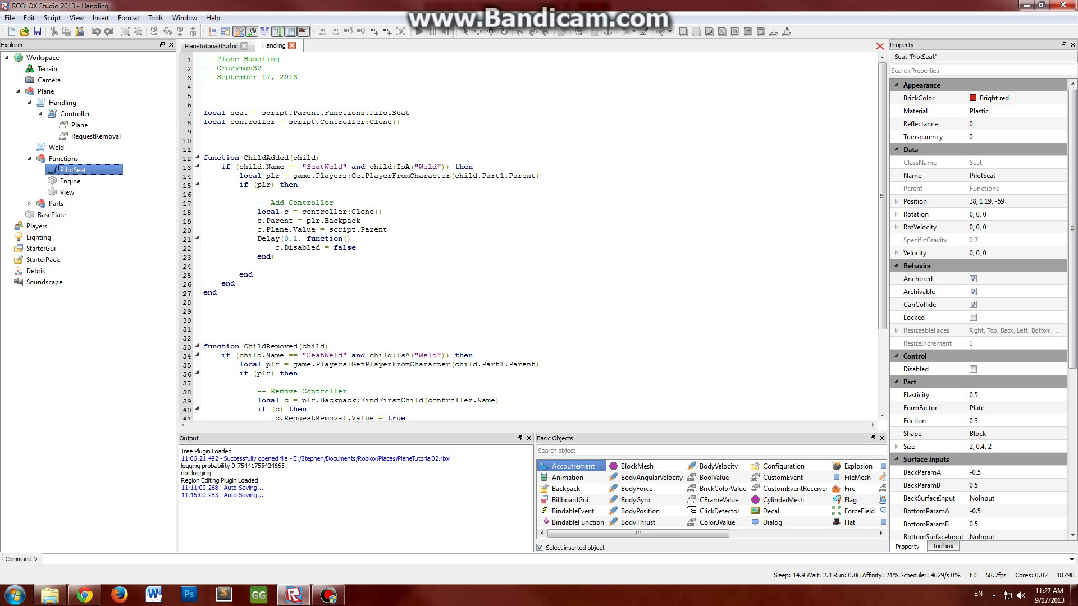
double_click(323, 166)
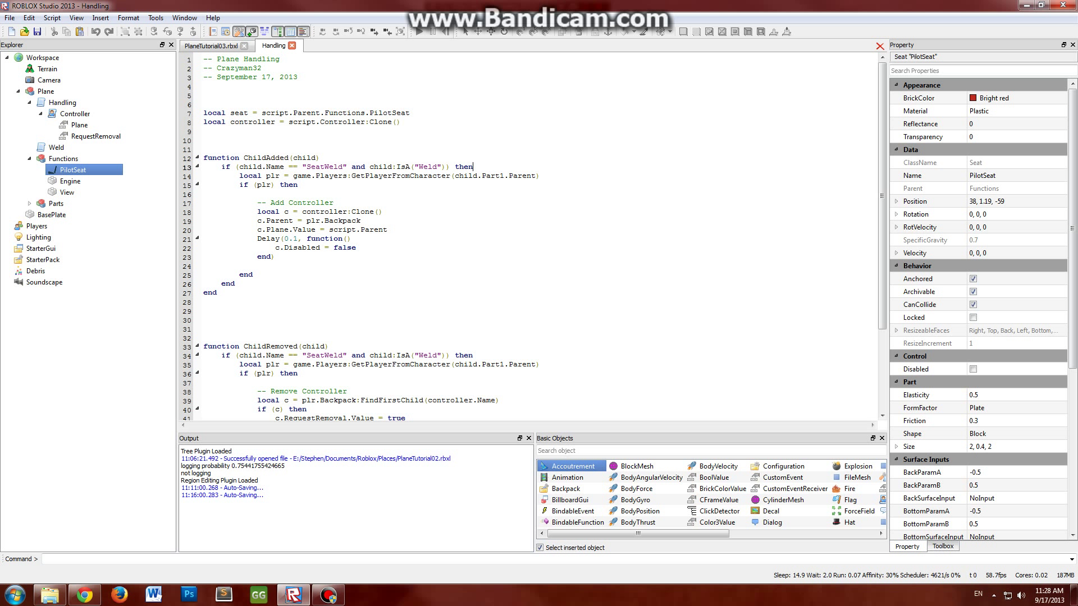
double_click(483, 175)
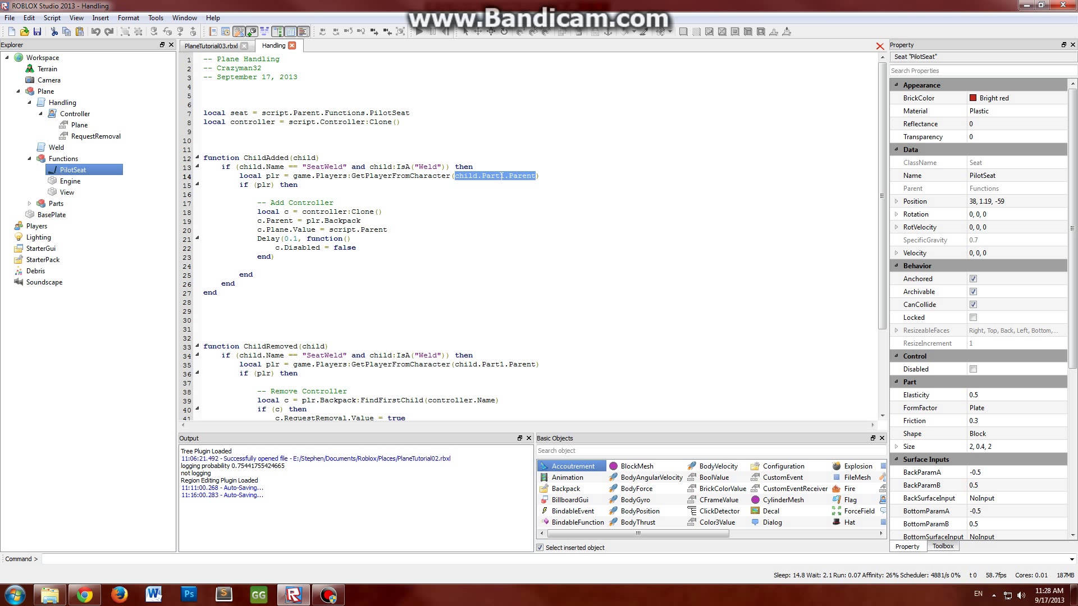
double_click(492, 175)
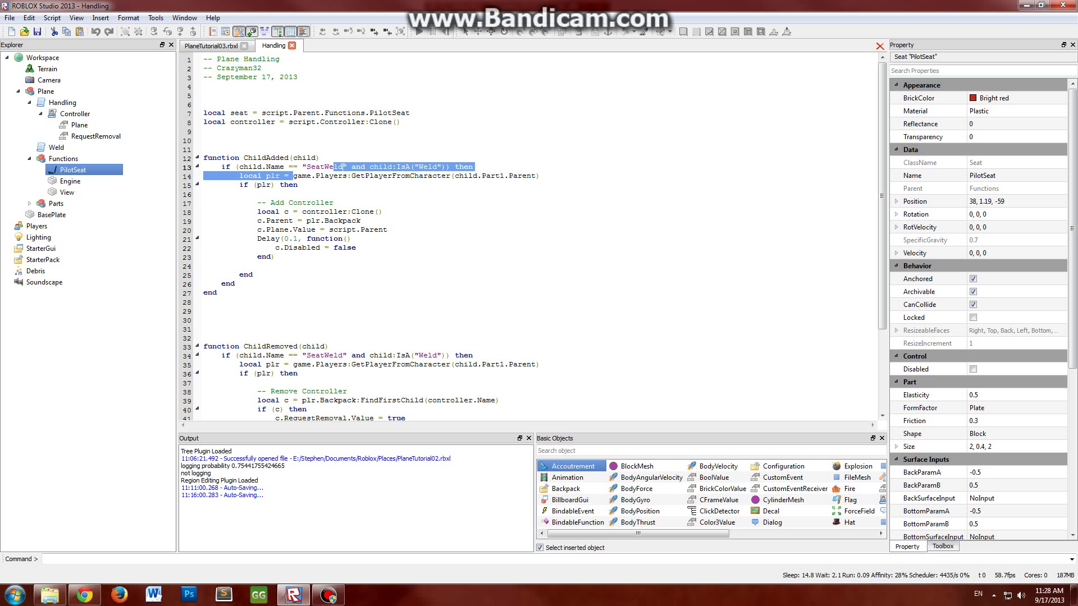
double_click(399, 175)
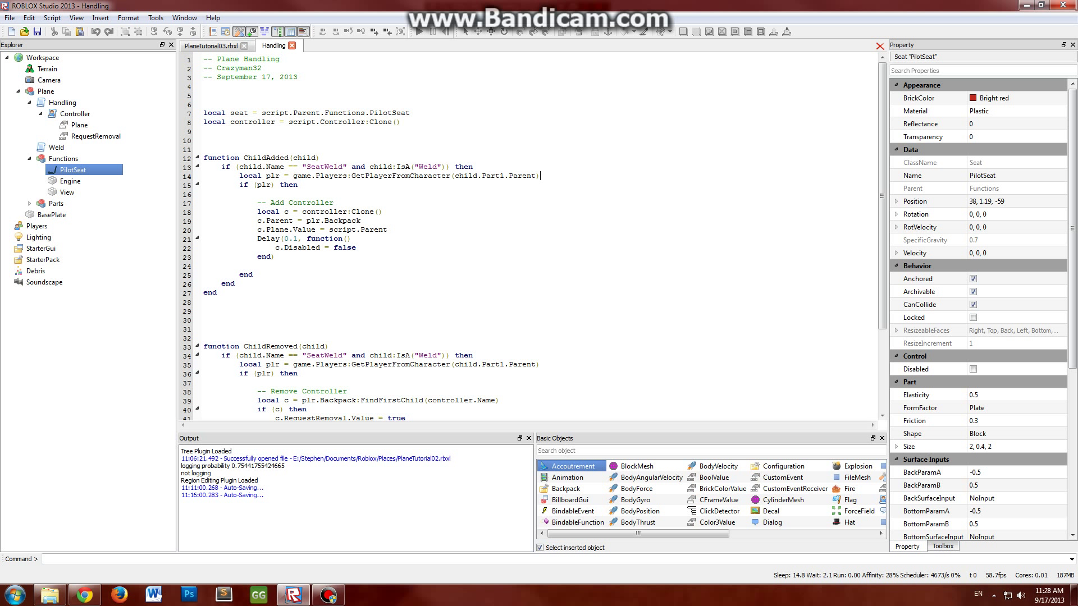
double_click(262, 185)
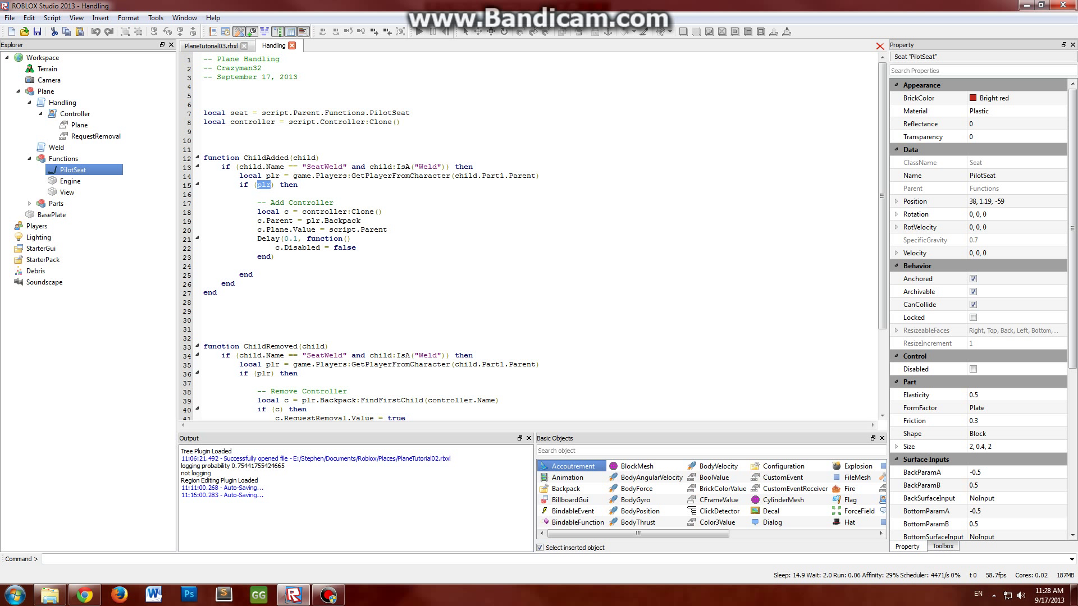
double_click(324, 211)
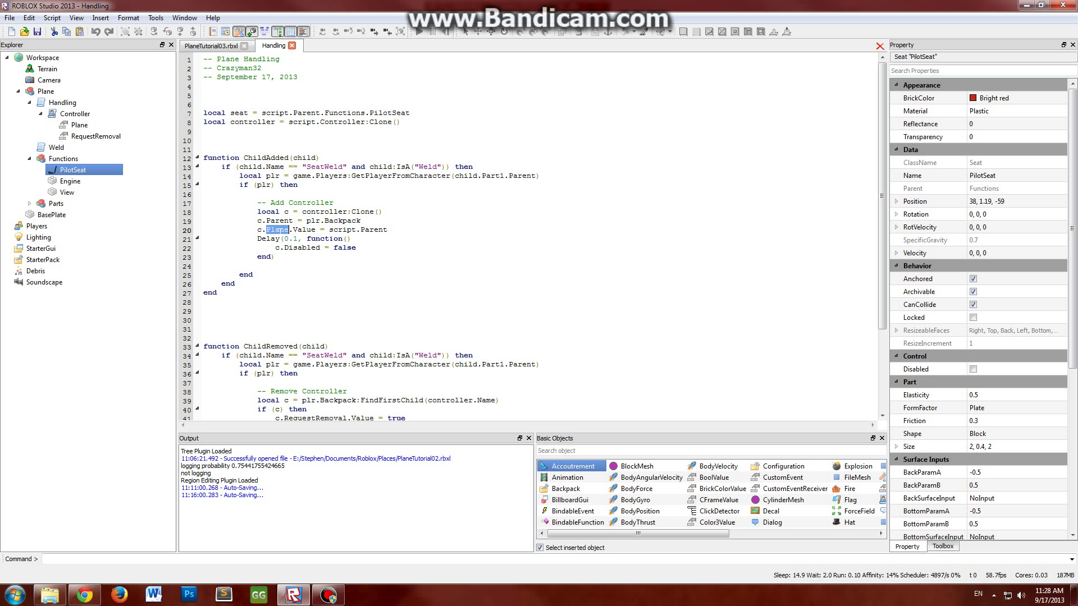
click(79, 124)
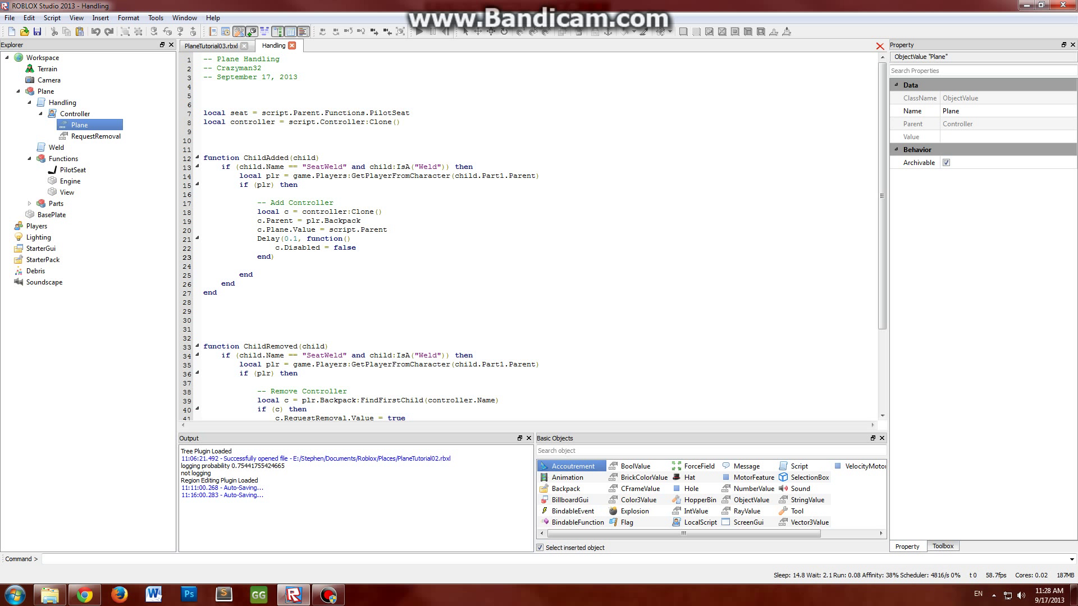
Review the ChildRemoved code, highlighting variable c and RequestRemoval, and select RequestRemoval in Explorer
scroll(down, 3)
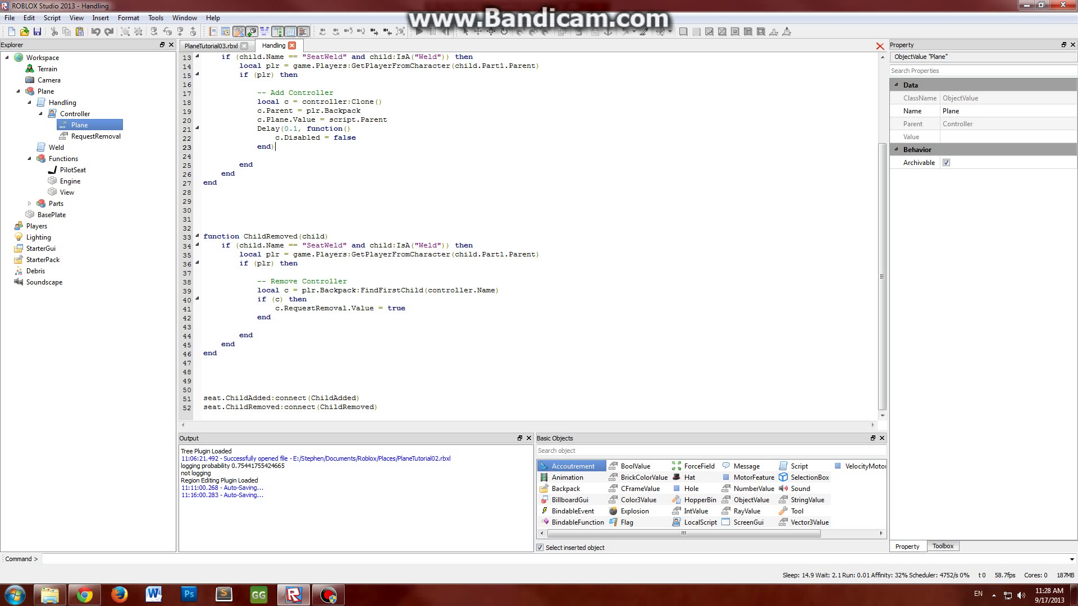
double_click(268, 236)
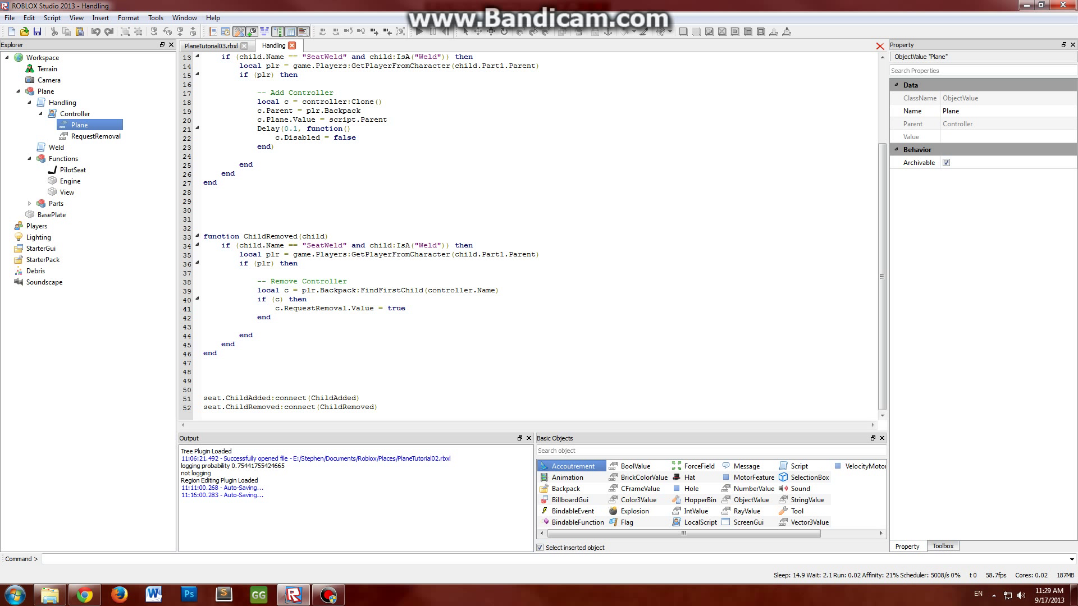
drag(297, 290, 445, 290)
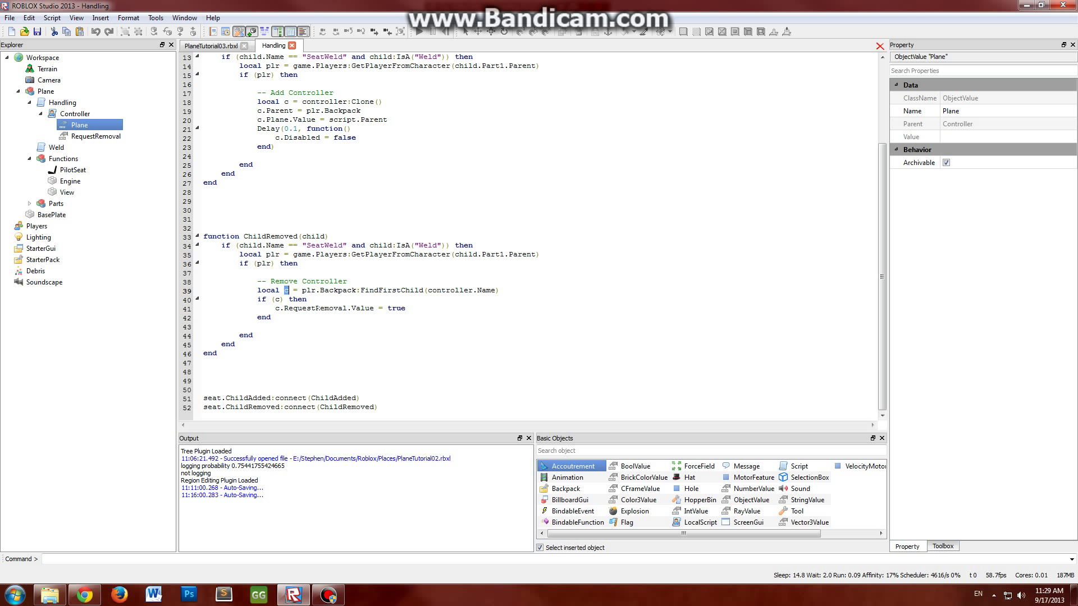
double_click(315, 308)
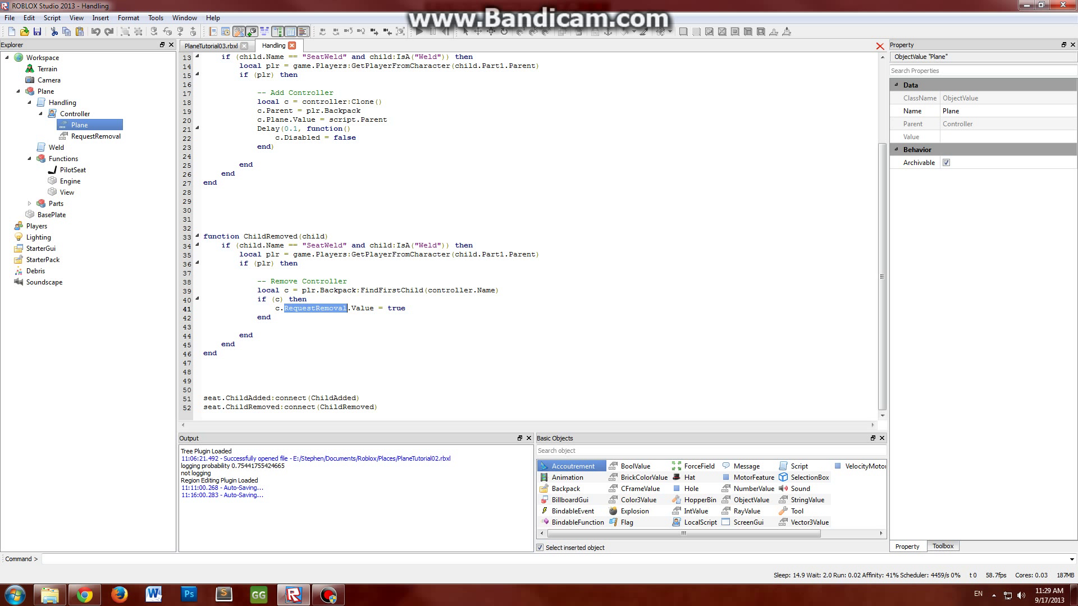
click(97, 136)
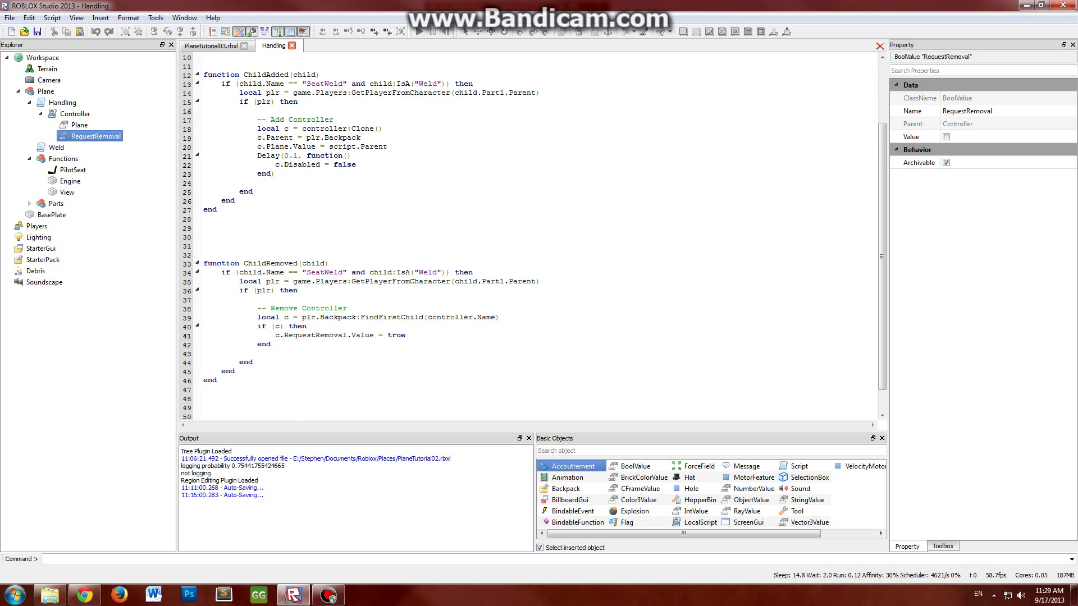
Finish reading the script and close the Handling tab to return to the plane scene
scroll(up, 3)
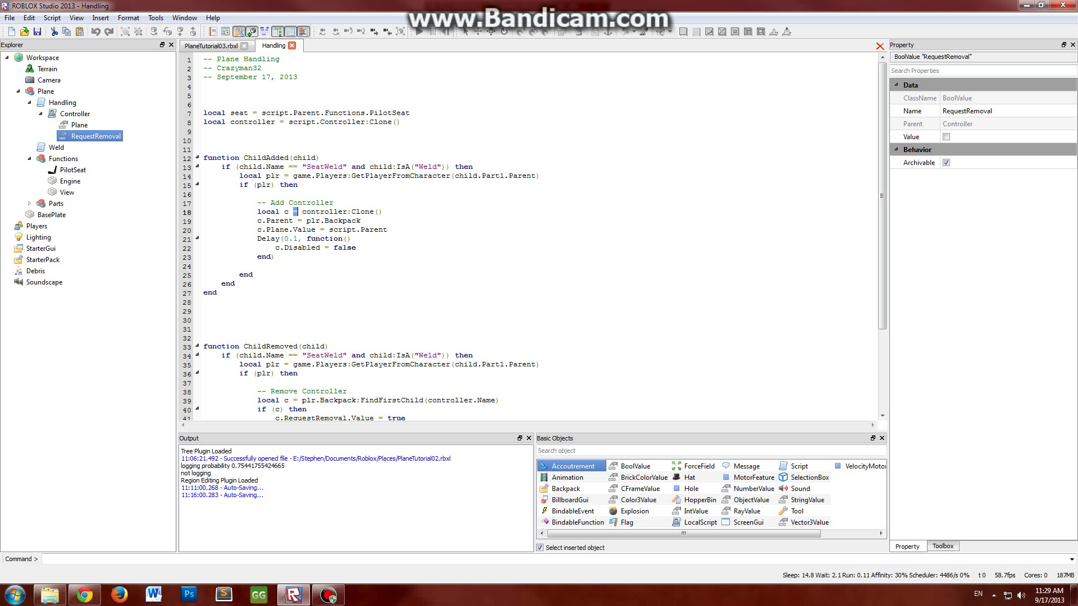
scroll(down, 3)
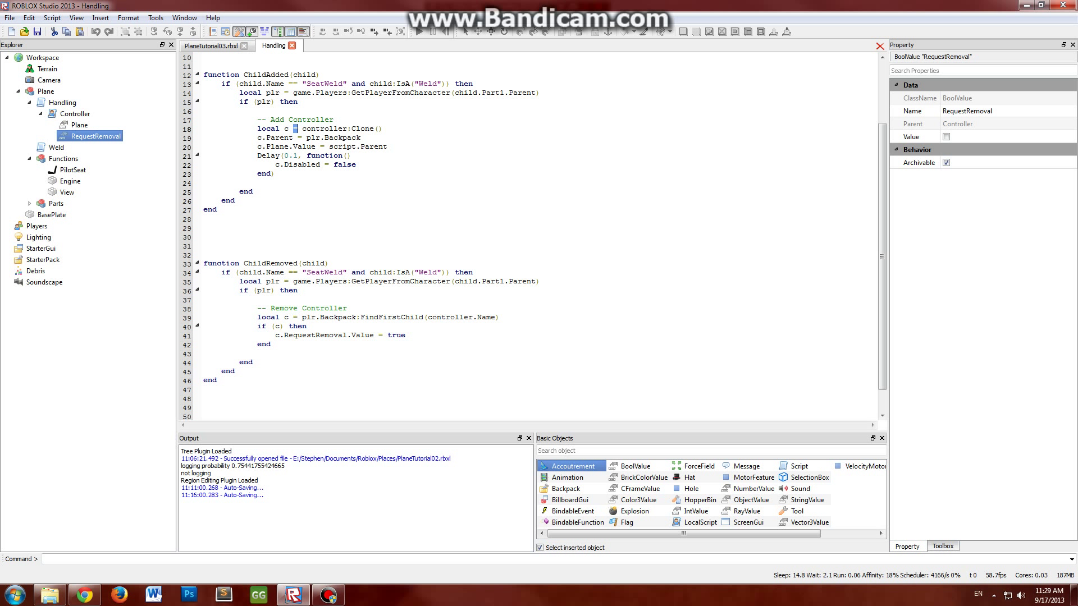
double_click(268, 263)
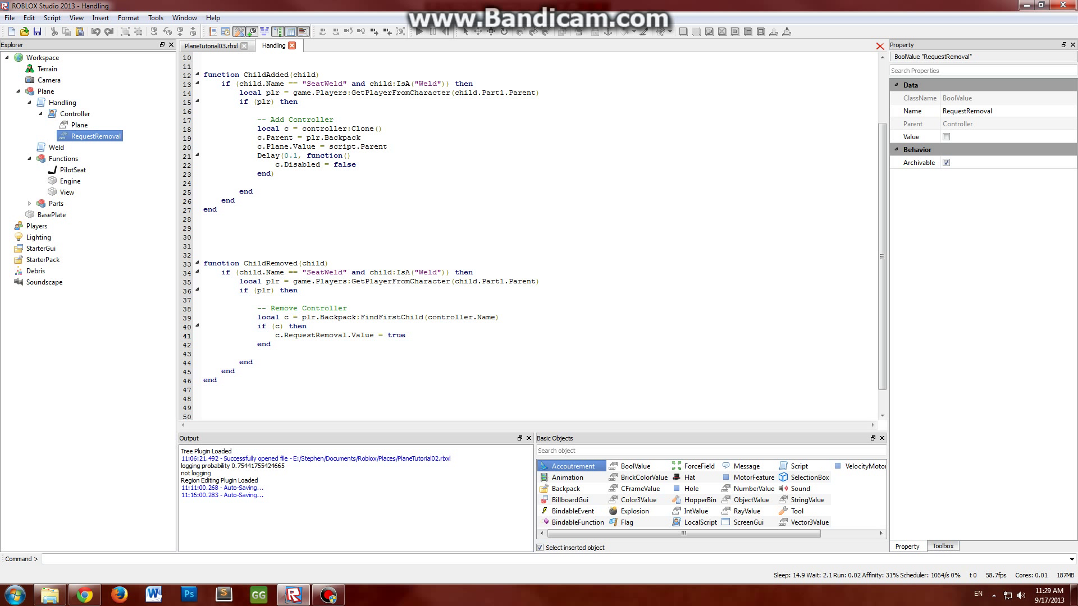
mouse_move(292, 45)
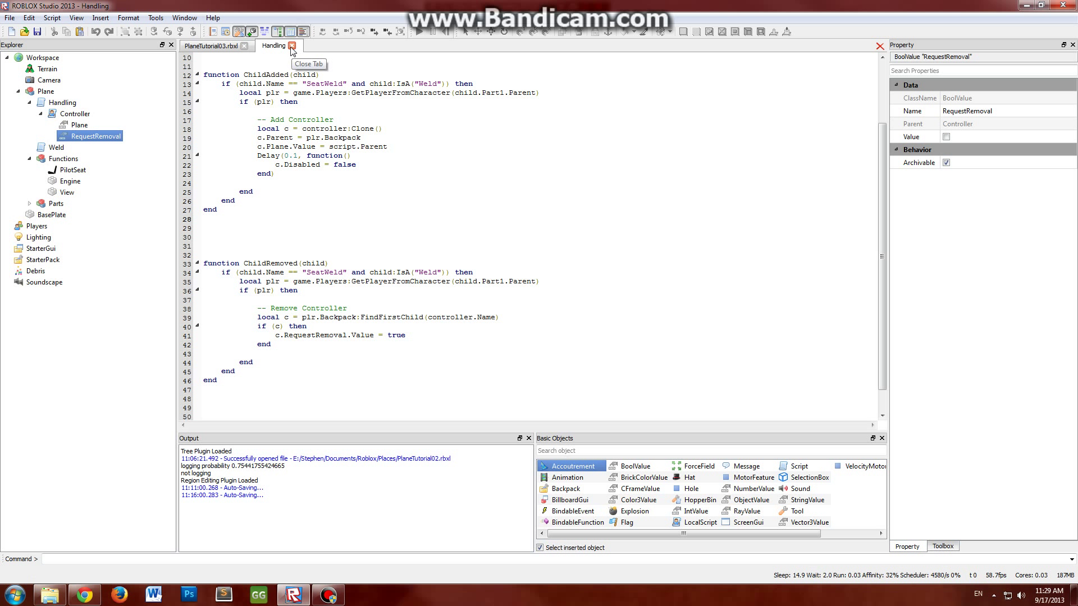
click(292, 44)
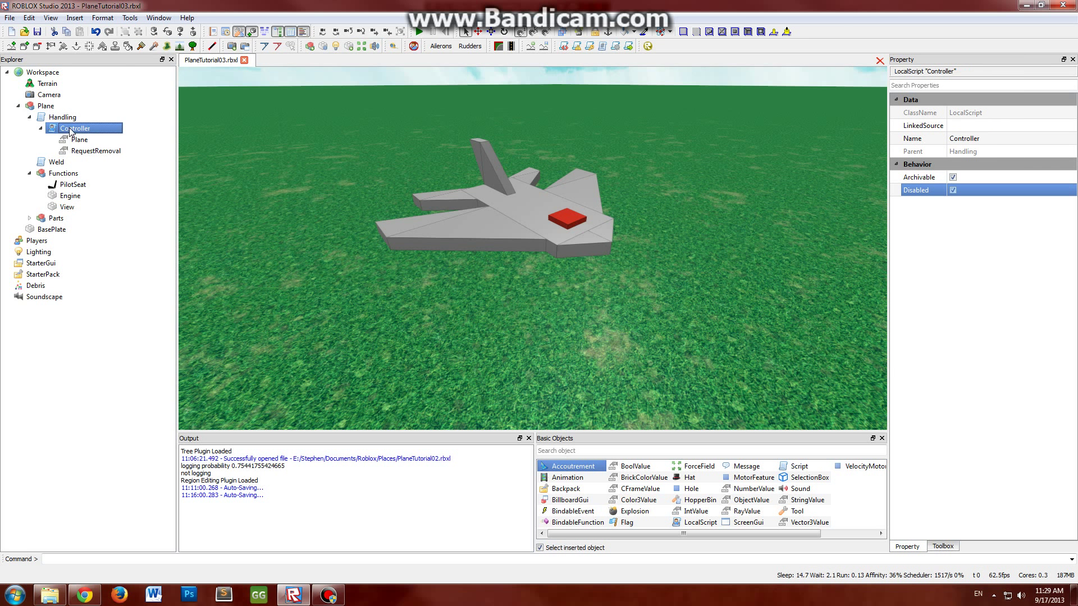
Open the Controller LocalScript for editing and reveal its Plane ObjectValue's properties
double_click(75, 128)
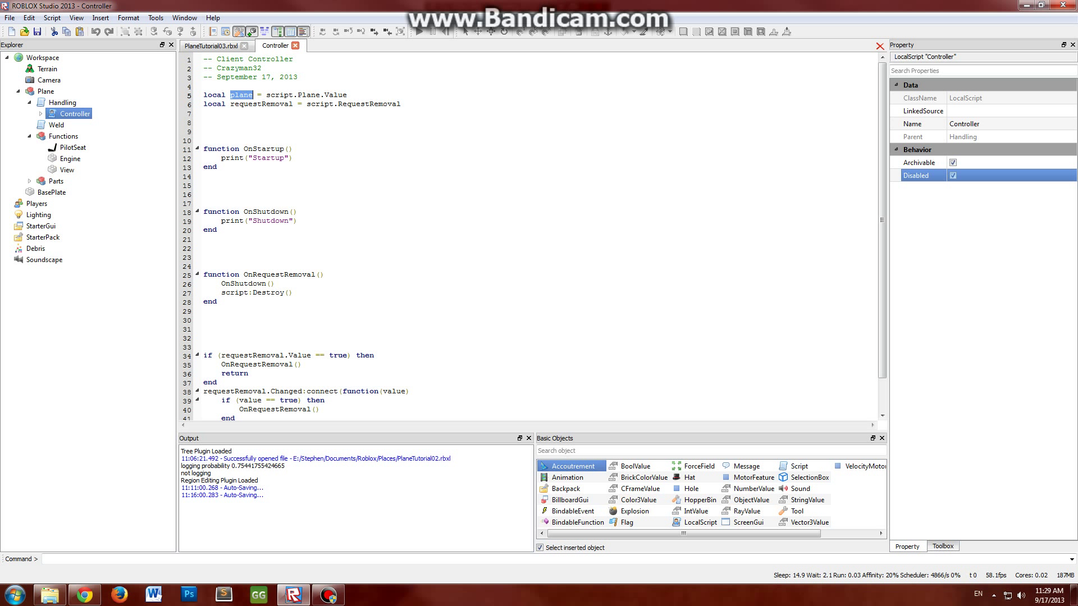
click(31, 114)
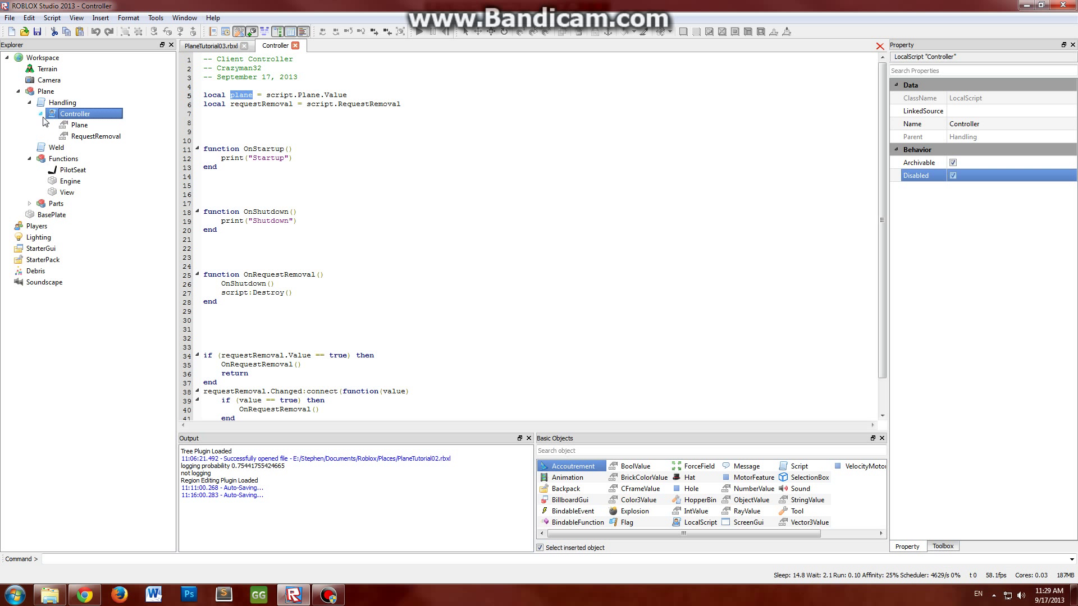
click(79, 124)
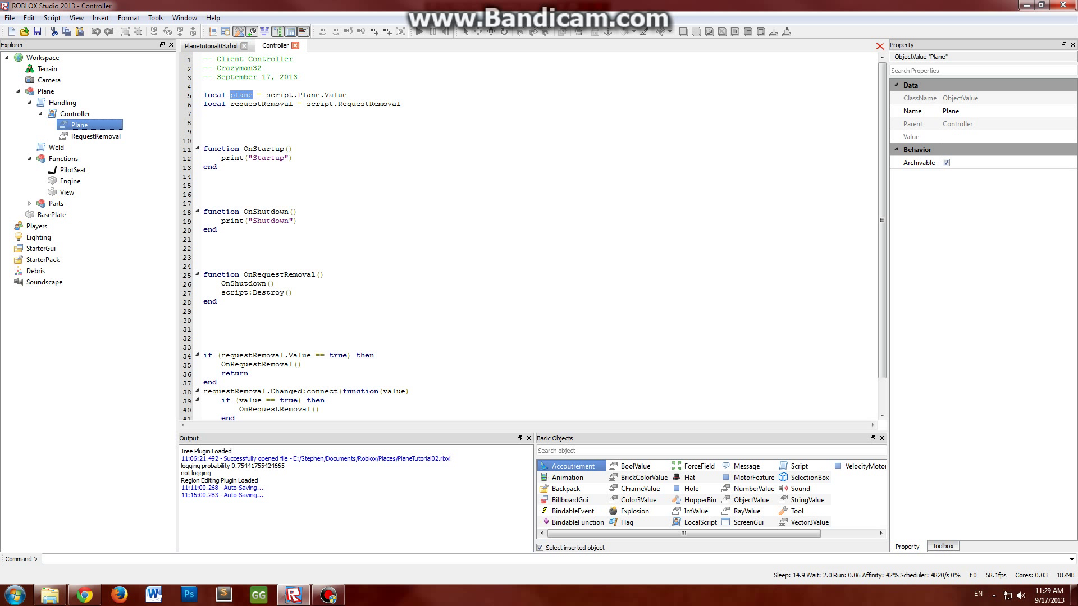
double_click(261, 103)
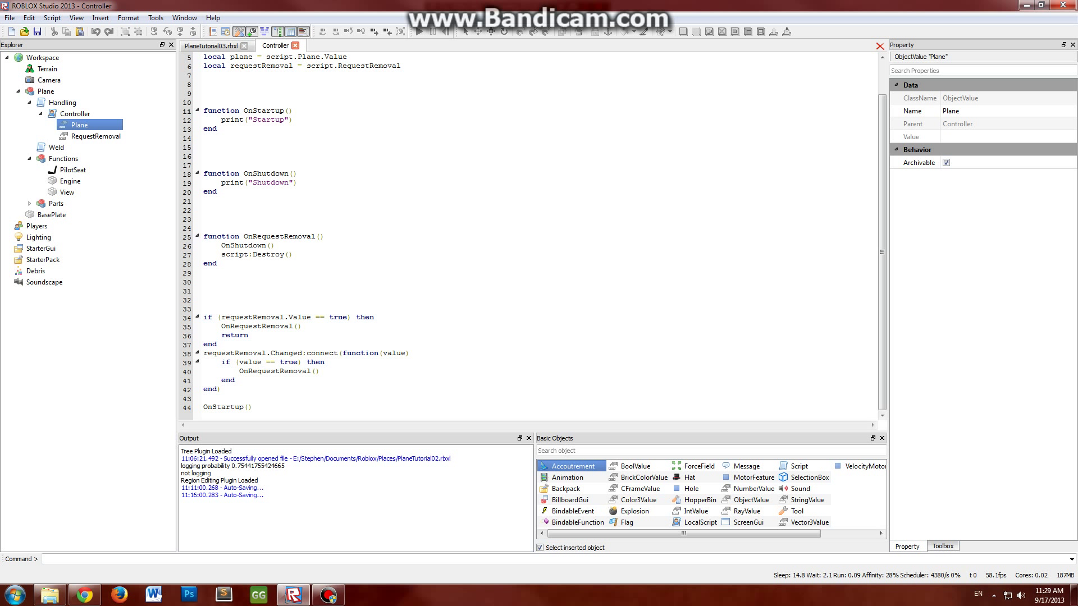
drag(206, 325, 219, 344)
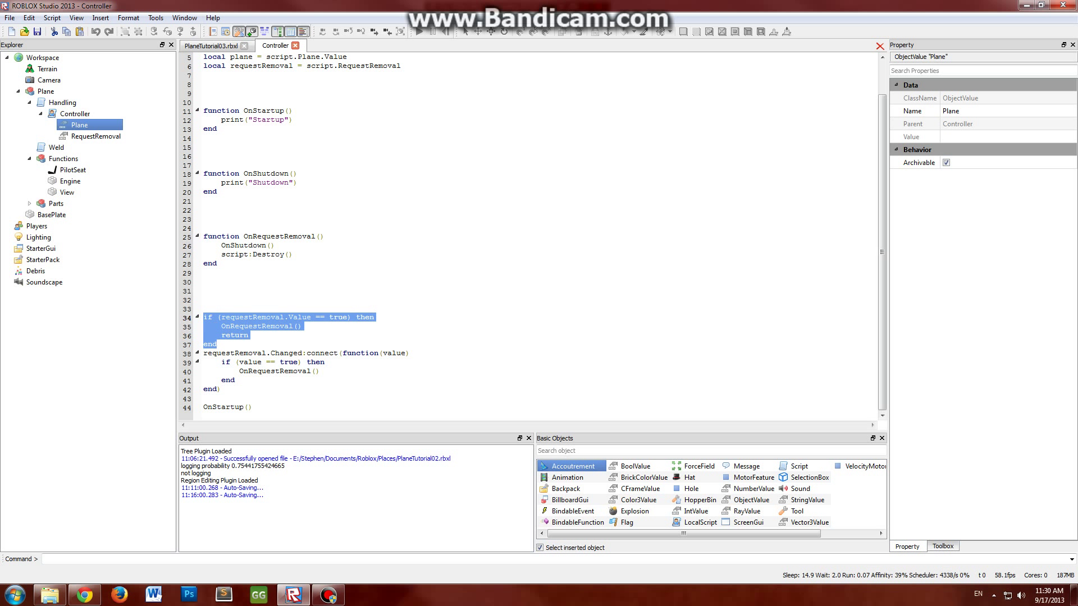
click(220, 343)
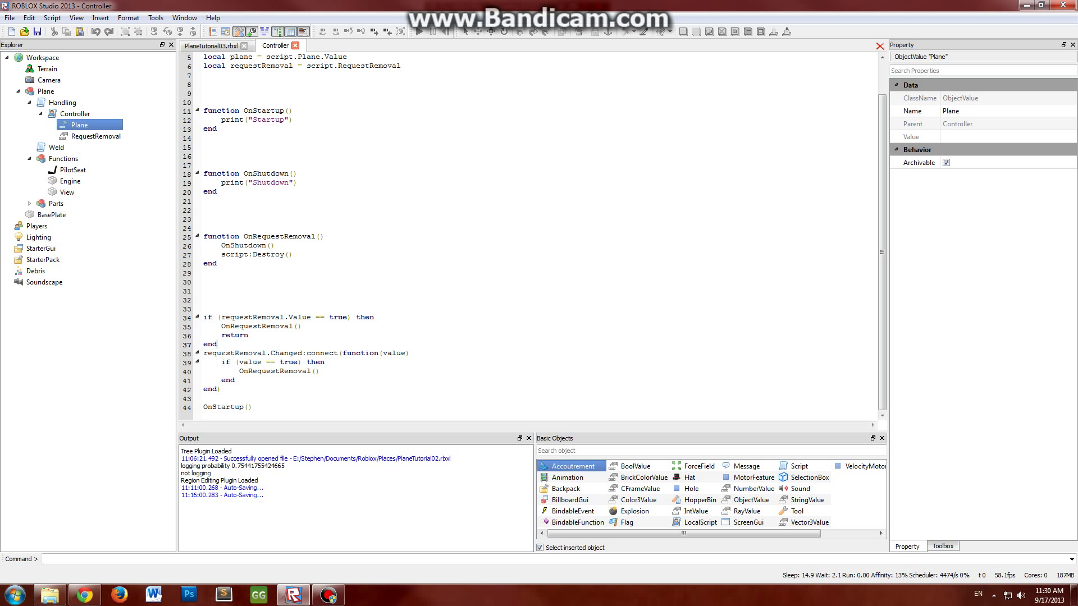
drag(203, 317, 220, 344)
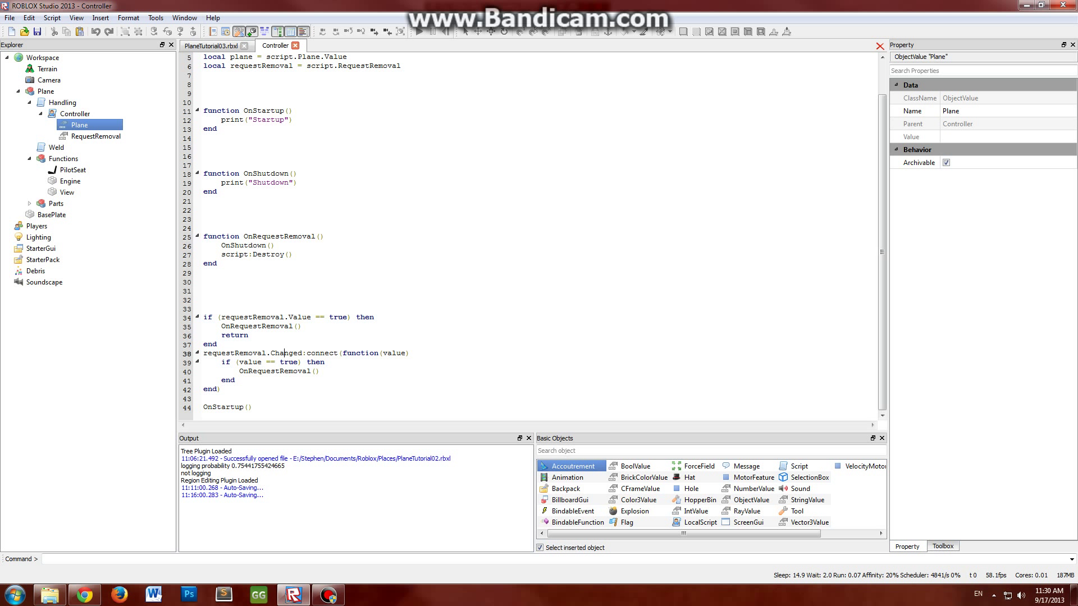
double_click(290, 362)
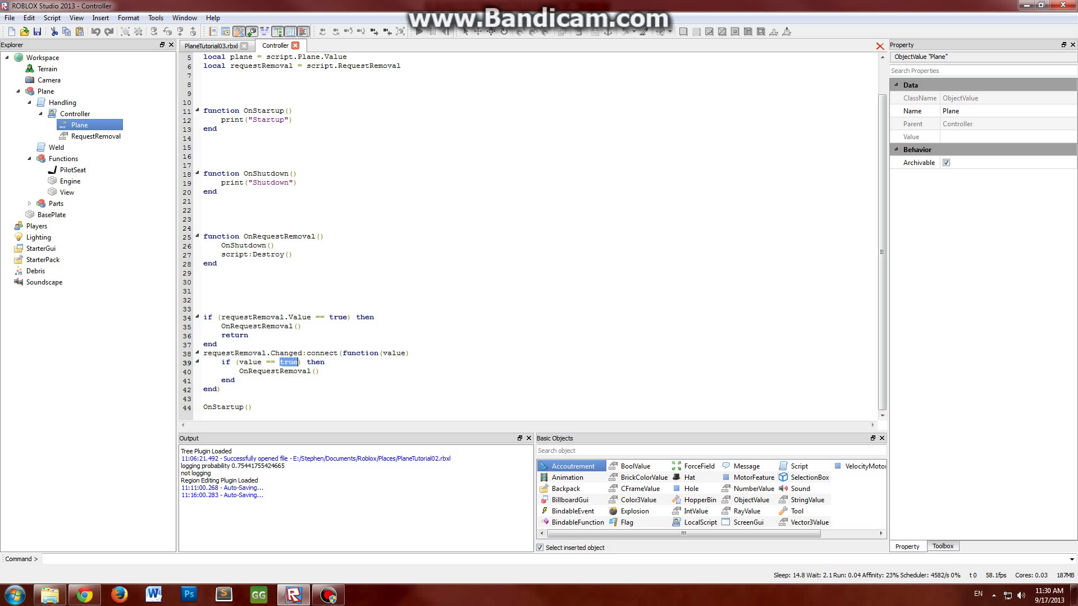
double_click(274, 372)
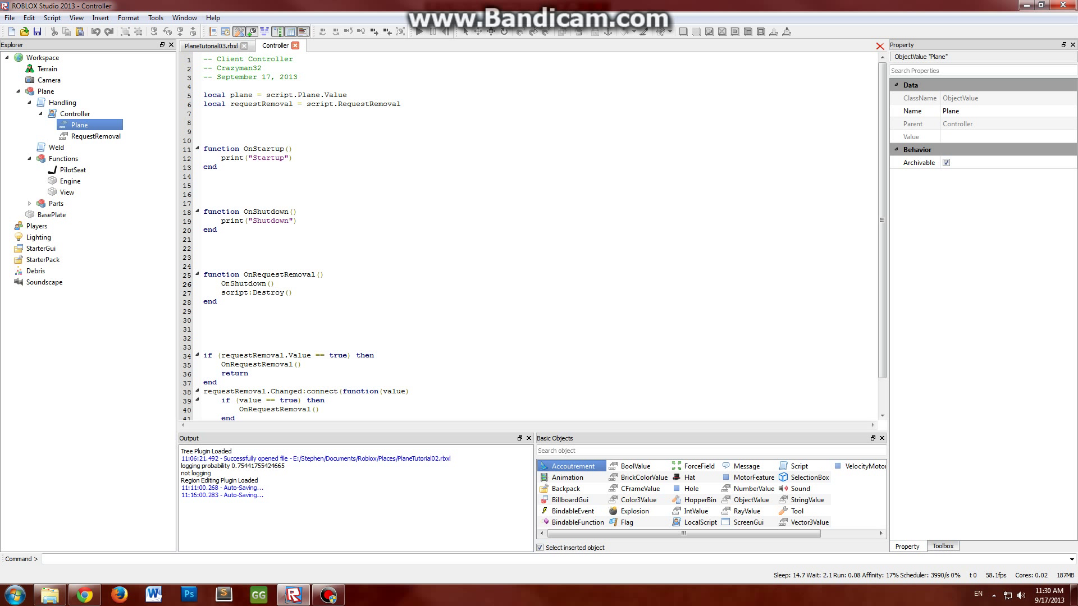
double_click(264, 211)
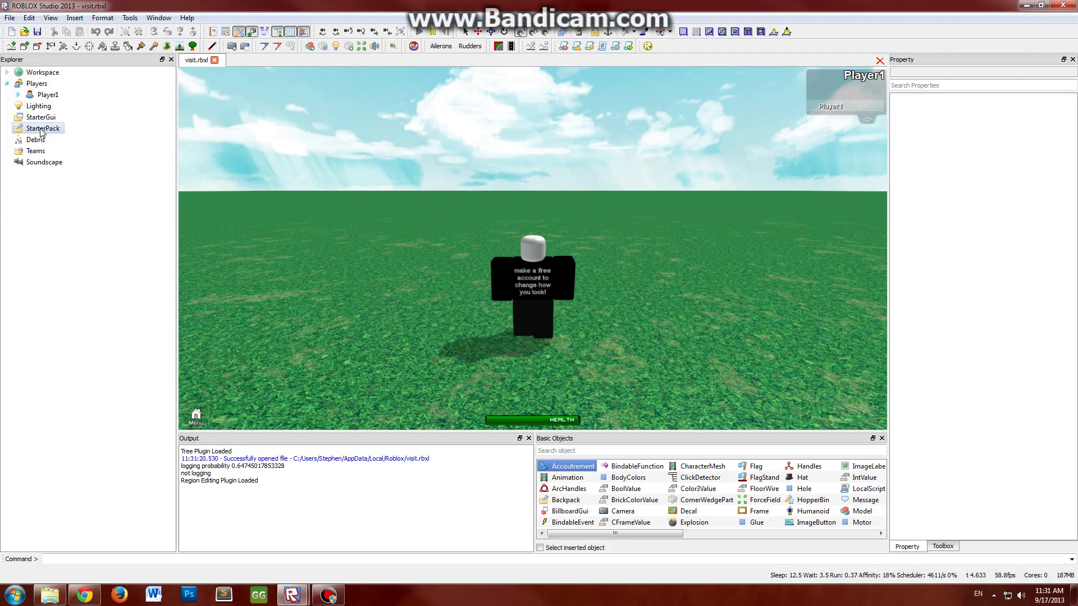
In play mode, expand Player1's Backpack to confirm the Controller holds Plane and RequestRemoval values
right_click(62, 106)
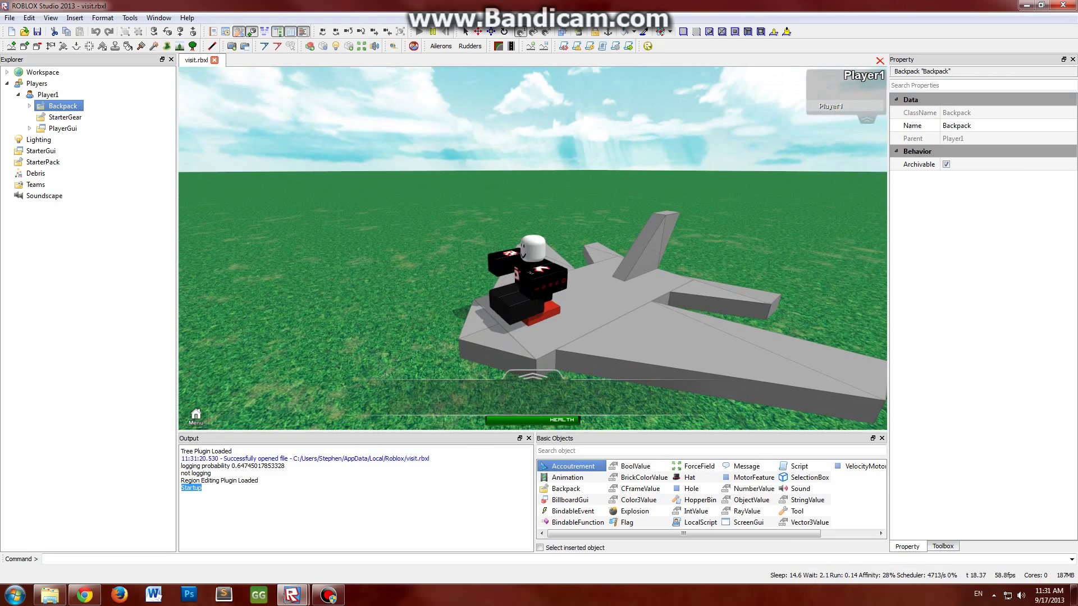
click(29, 105)
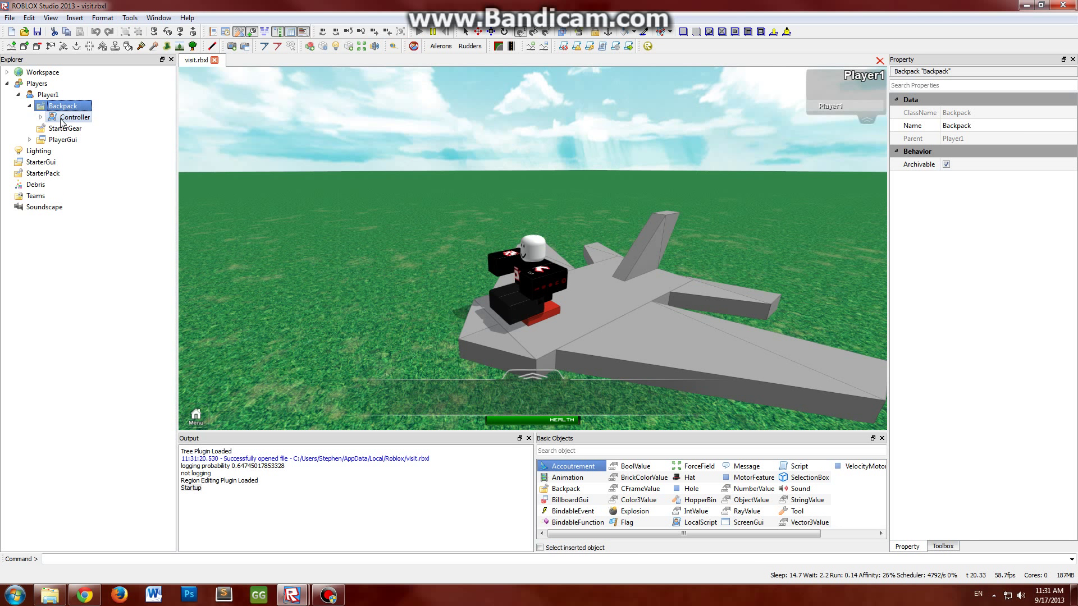
click(79, 128)
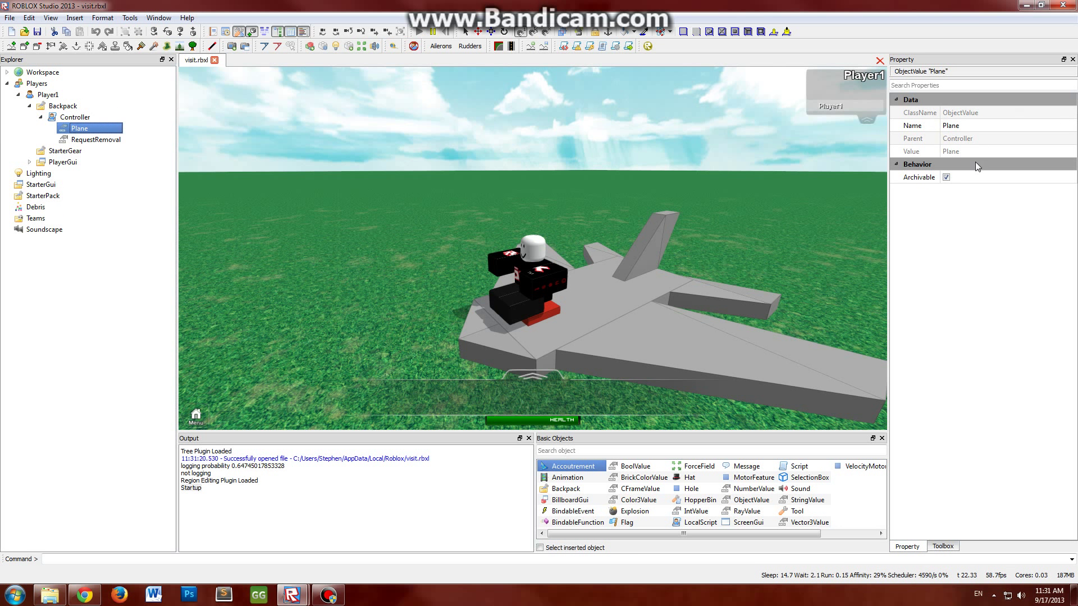
click(98, 139)
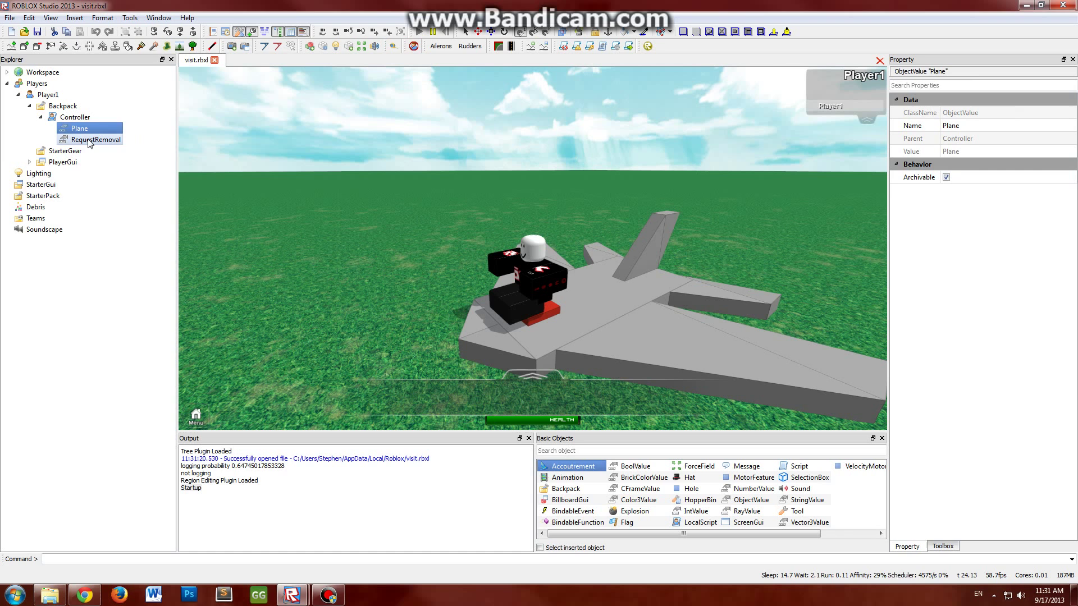
click(96, 139)
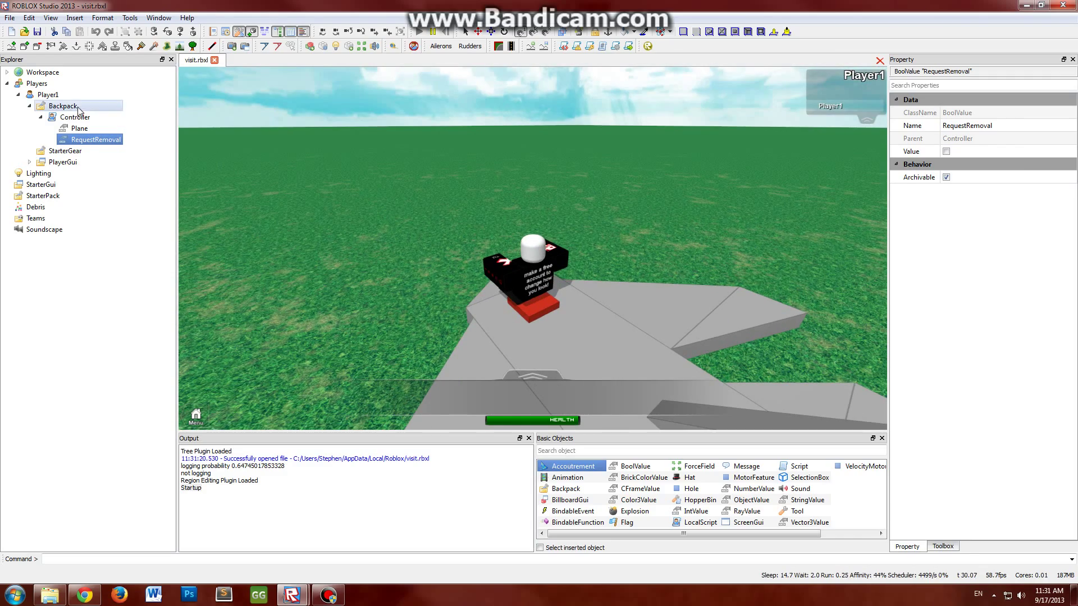
click(75, 117)
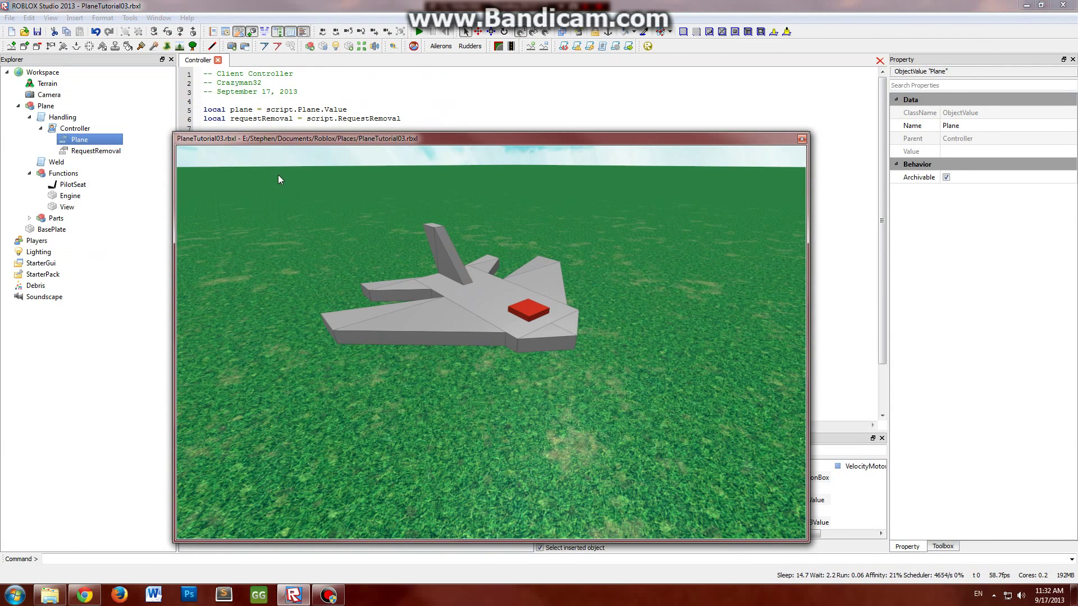
Return to the PlaneTutorial03.rbxl 3D view and expand Plane > Handling to the Controller LocalScript
click(801, 138)
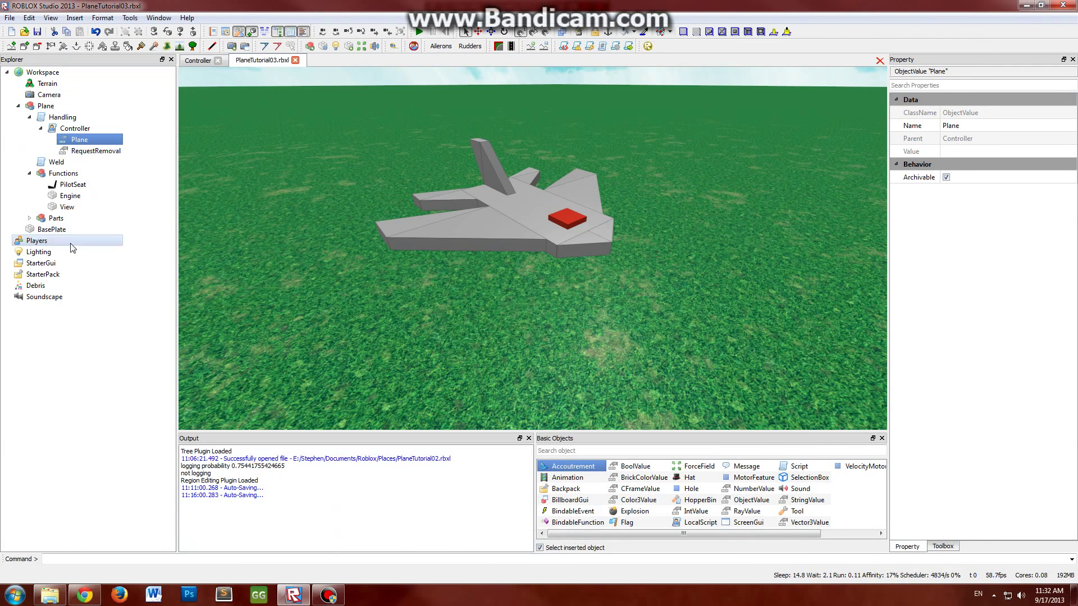
click(46, 106)
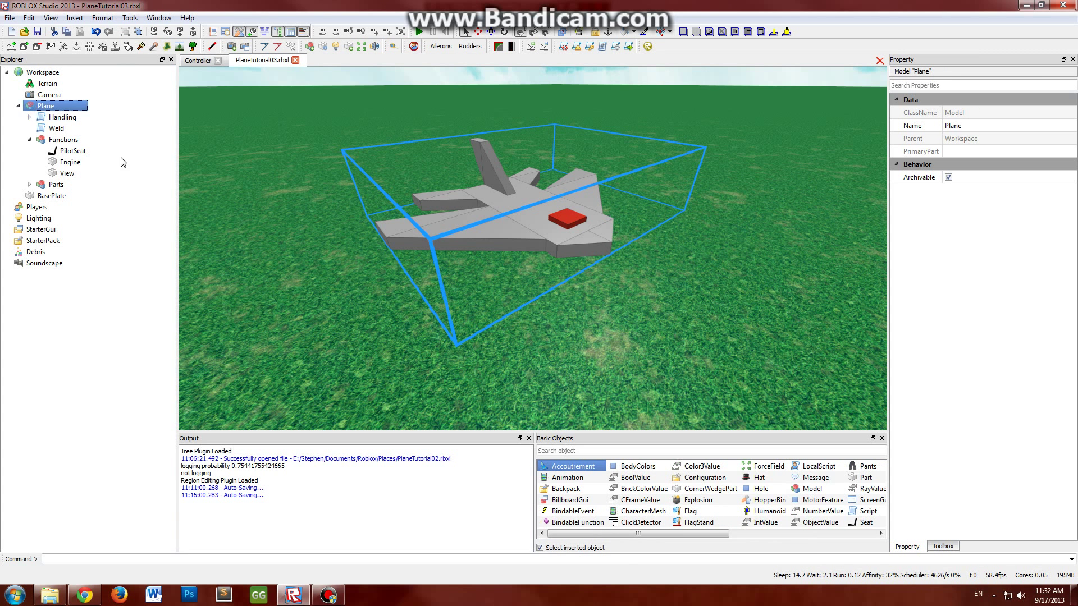
click(29, 117)
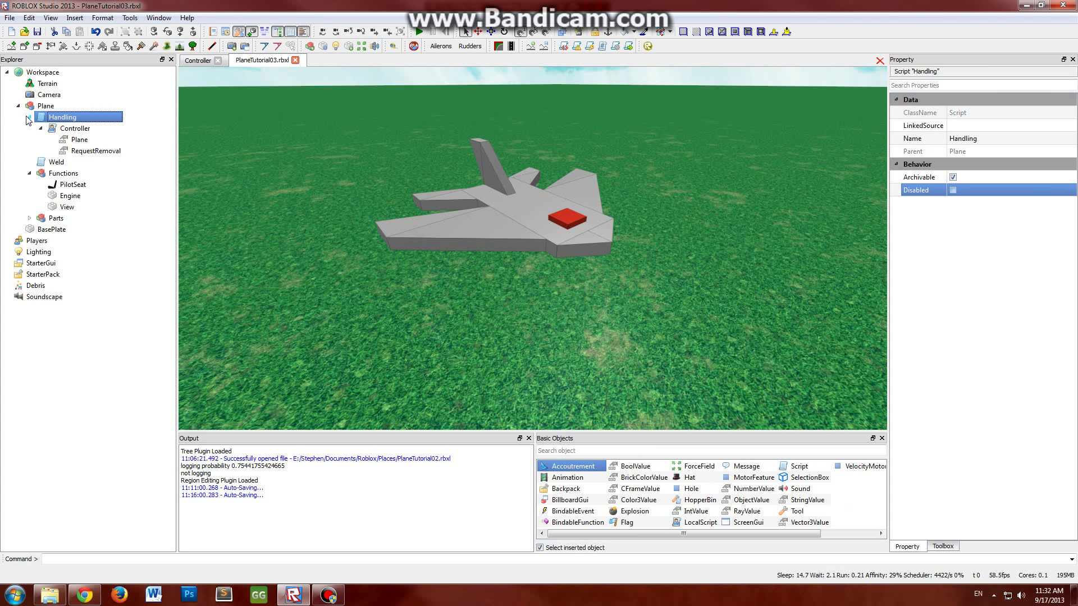
click(75, 128)
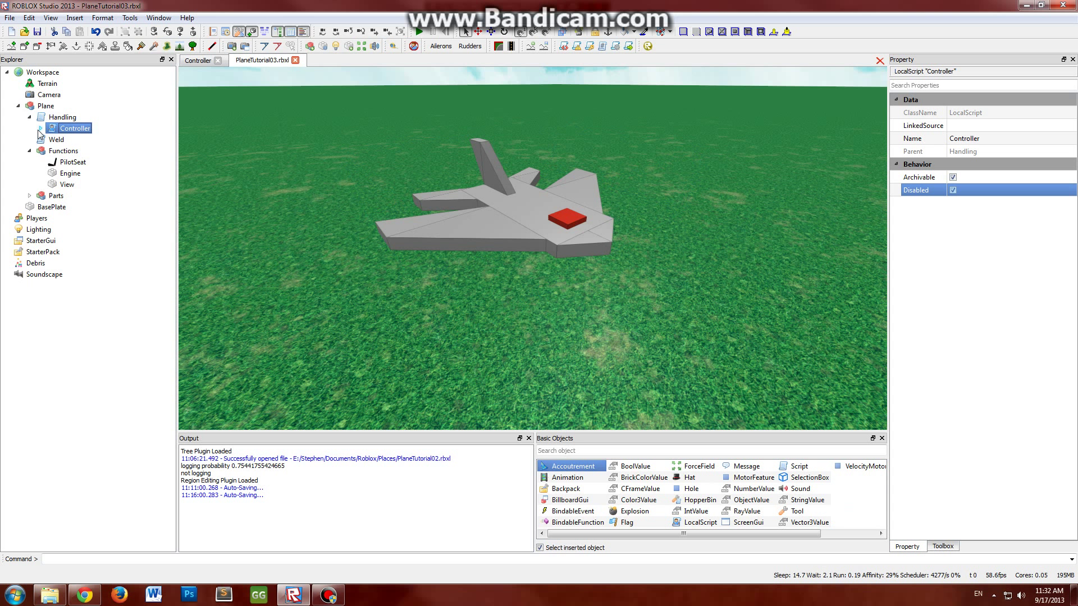
Review the Controller's Plane and RequestRemoval values, confirming RequestRemoval is still unchecked
click(101, 150)
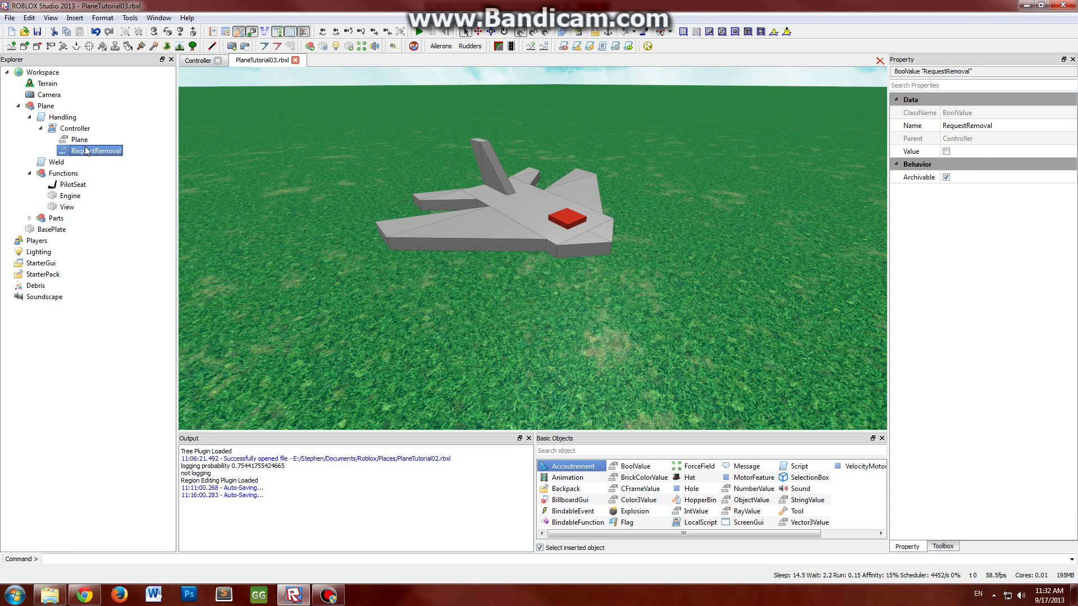
click(78, 139)
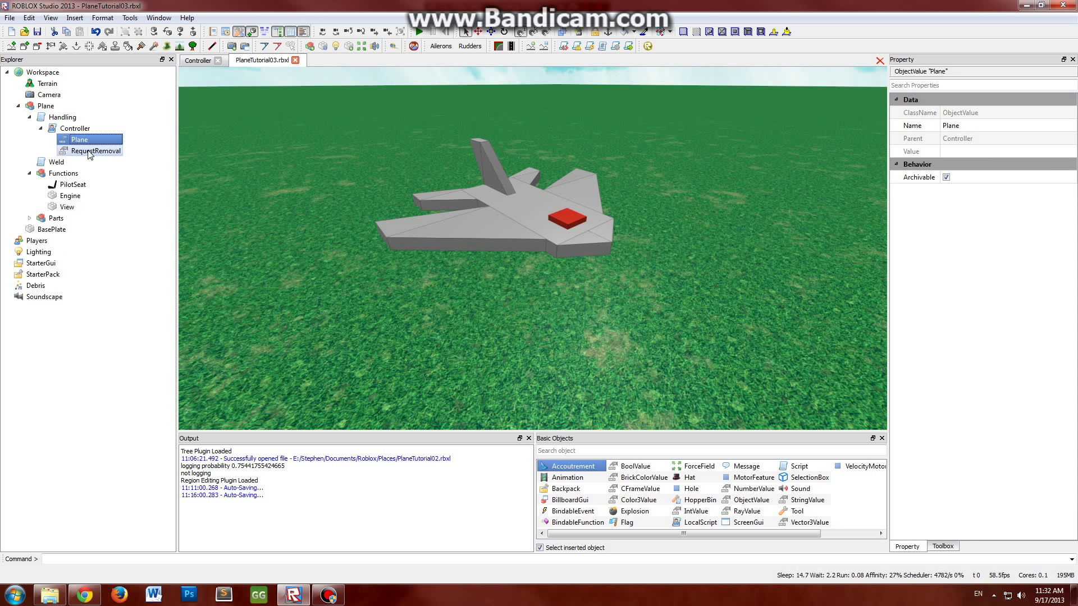
mouse_move(84, 158)
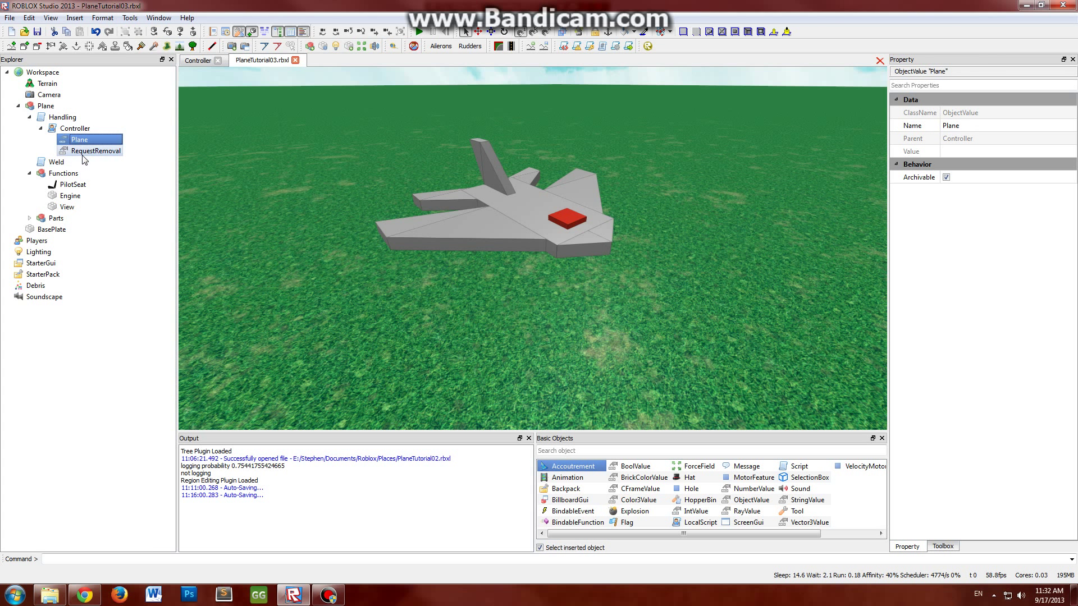
click(98, 151)
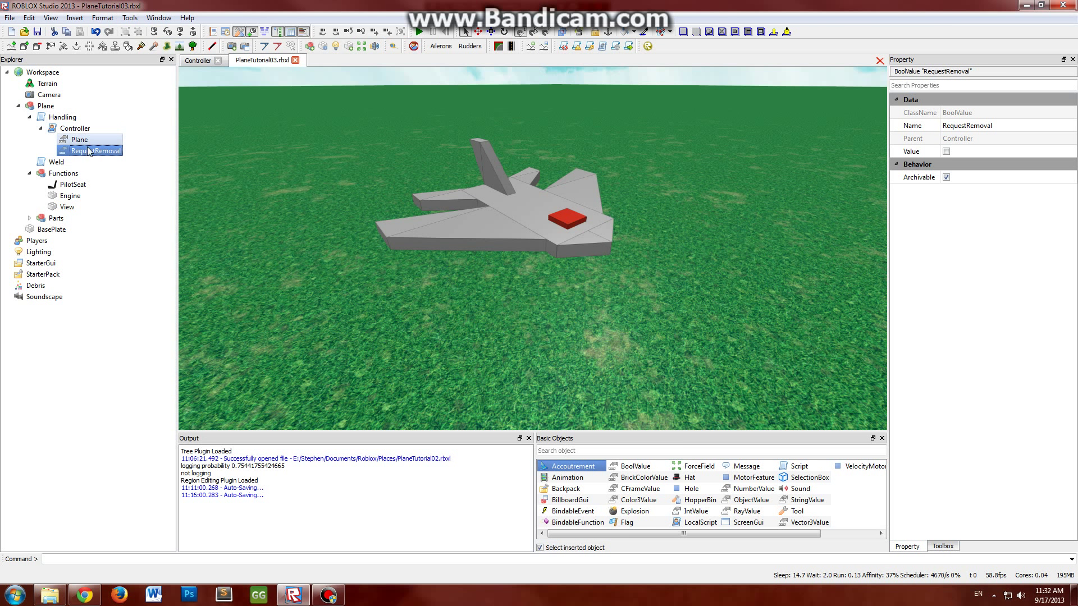